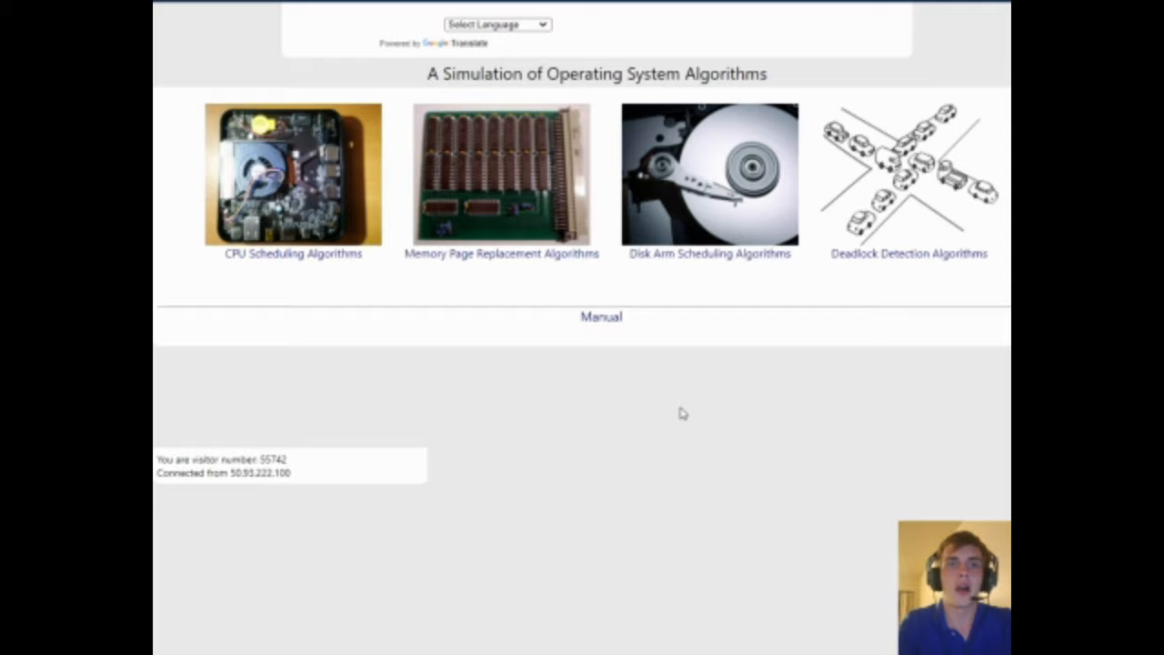
mouse_move(646, 392)
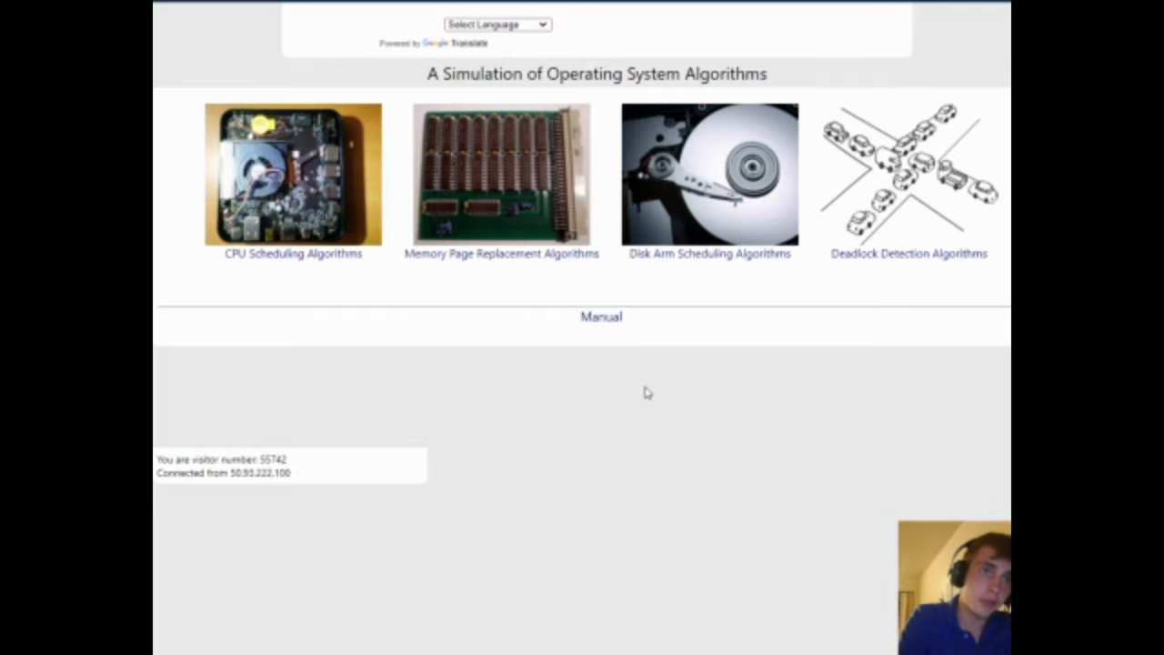
mouse_move(503, 339)
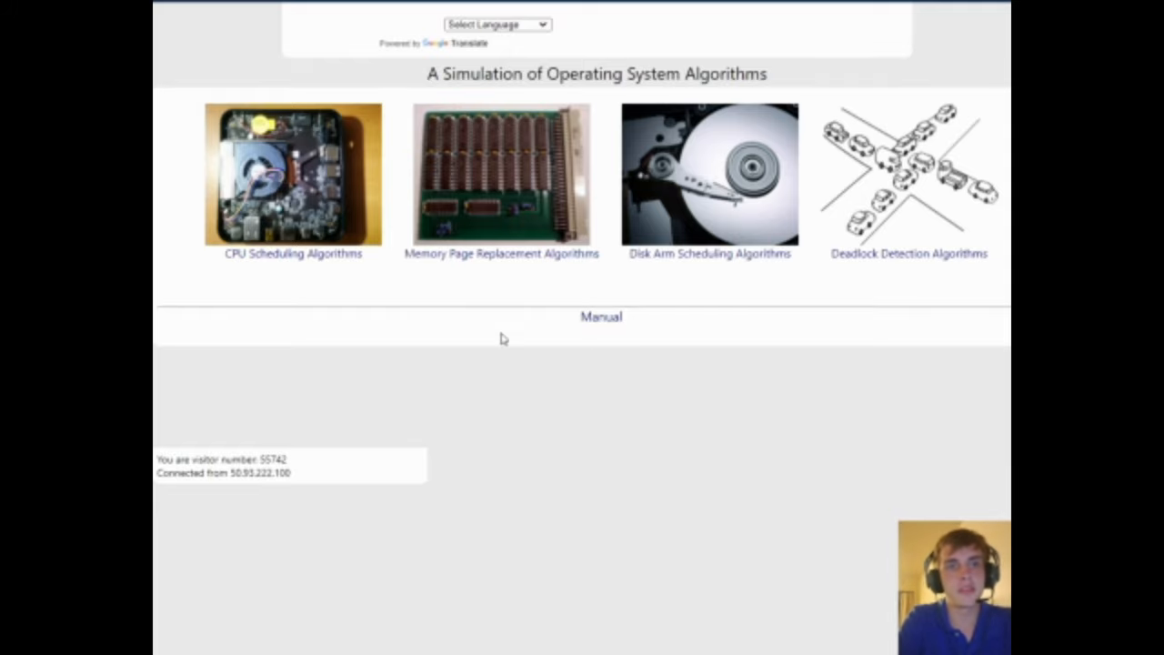
Step: Open the CPU Scheduling Algorithms page and select the Jobs field to change it to 4
click(293, 174)
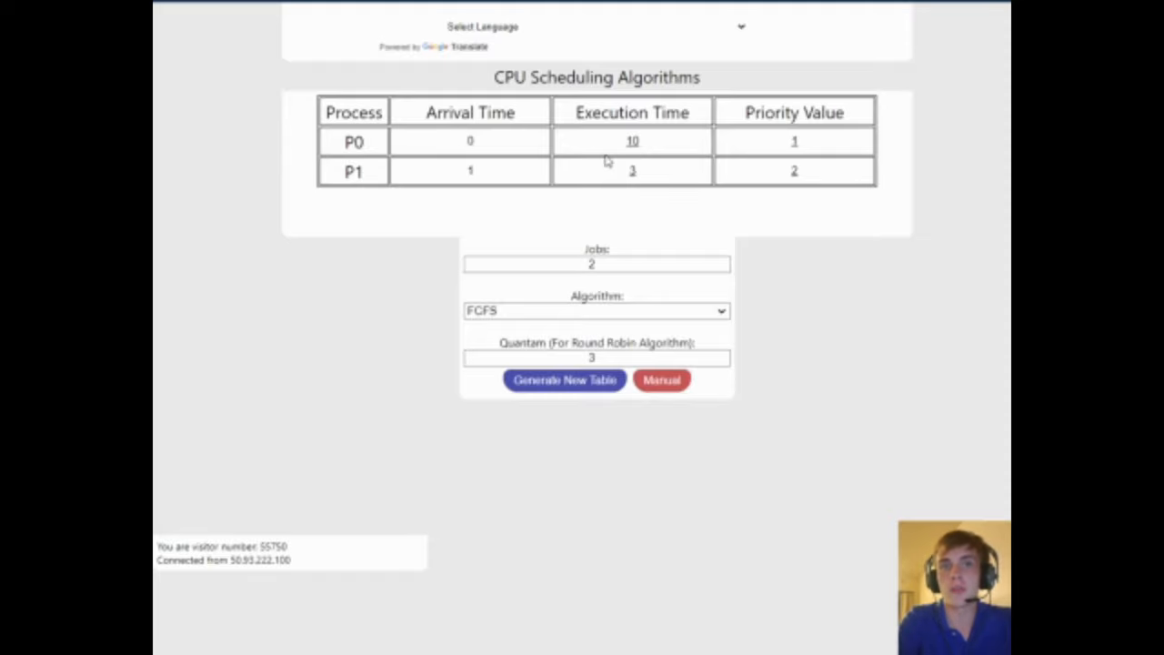
mouse_move(721, 164)
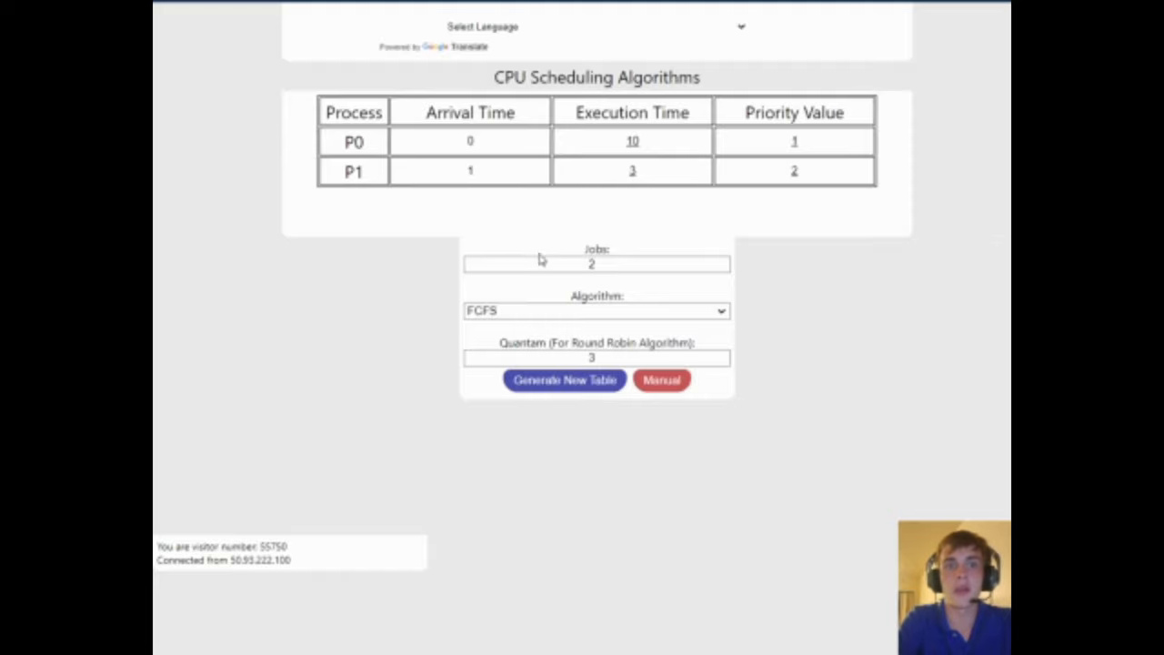
click(596, 264)
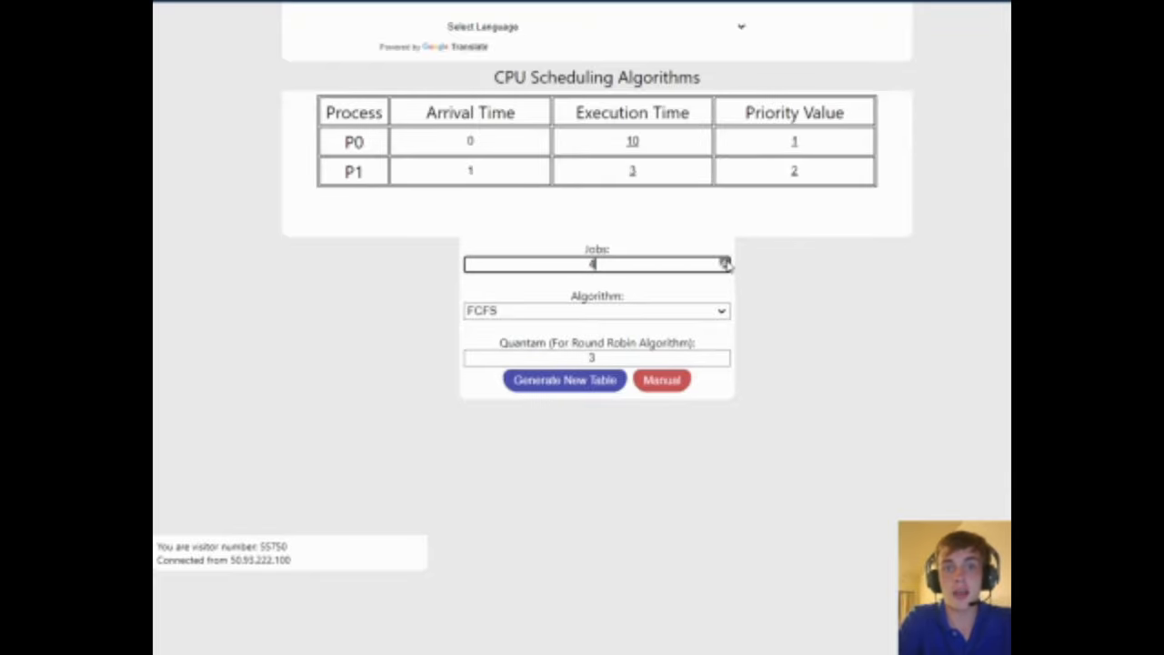
Step: Apply four jobs to the process table and enter execution times 26, 2 and 7 for P1–P3
click(564, 379)
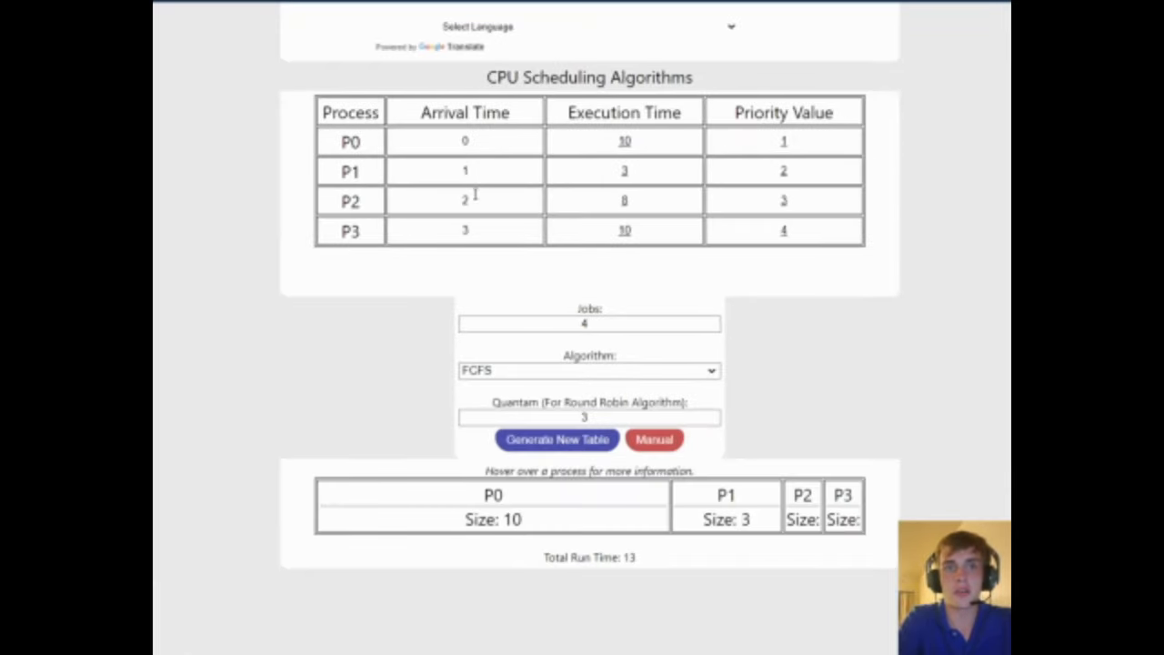
mouse_move(359, 271)
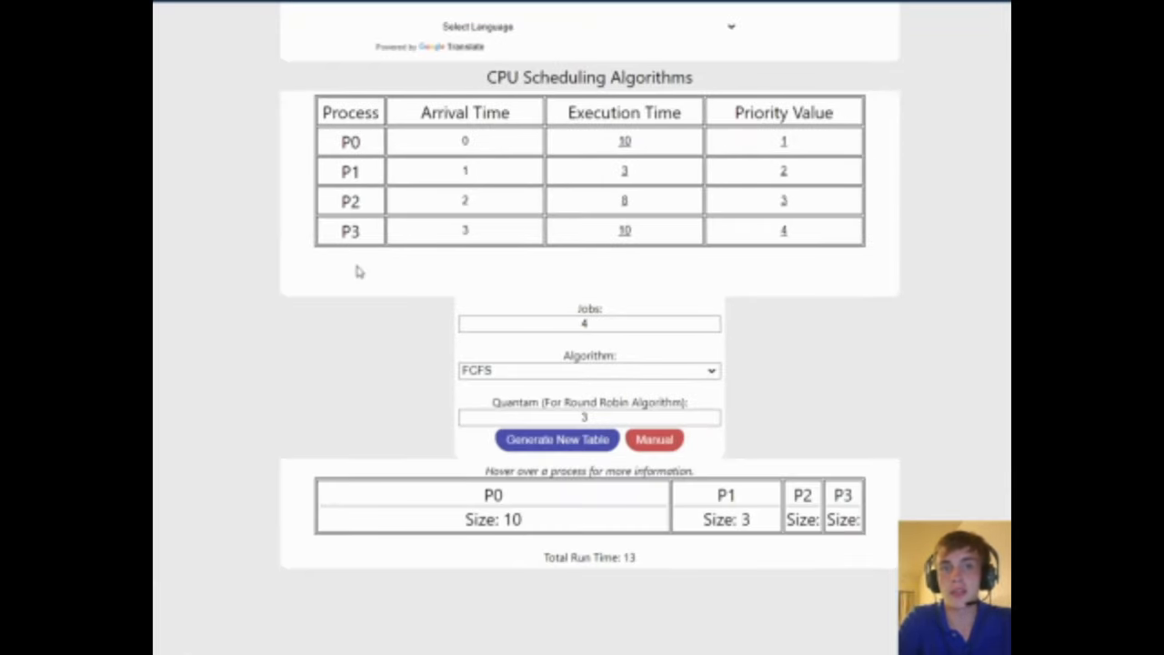
mouse_move(488, 354)
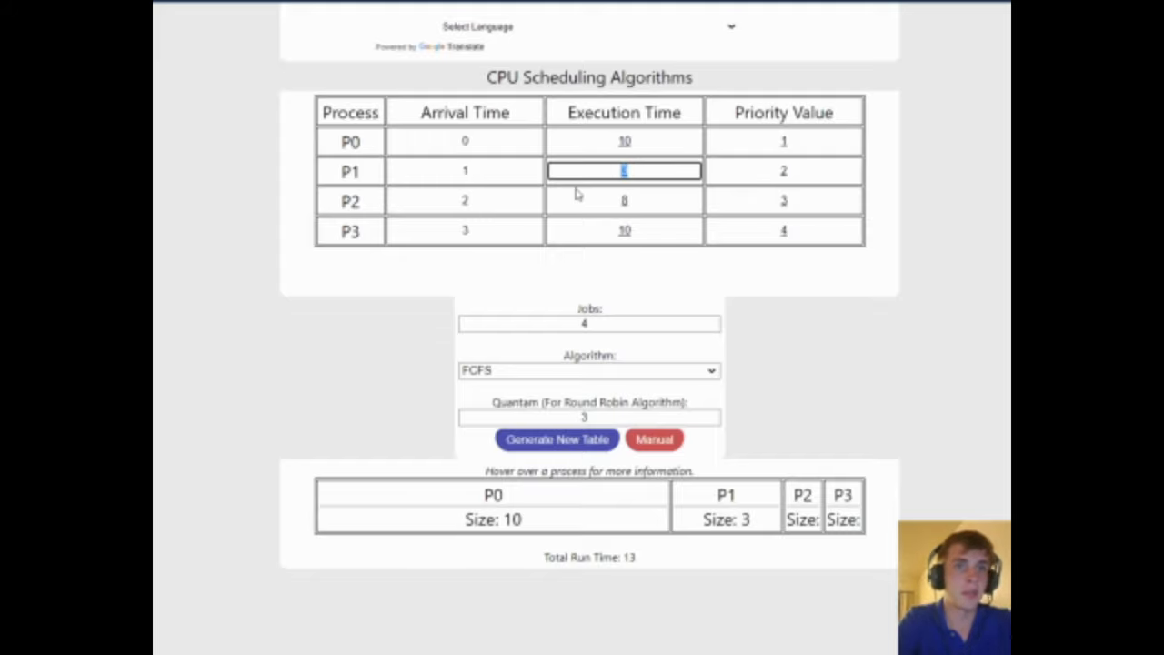
text(20)
click(623, 231)
text(7)
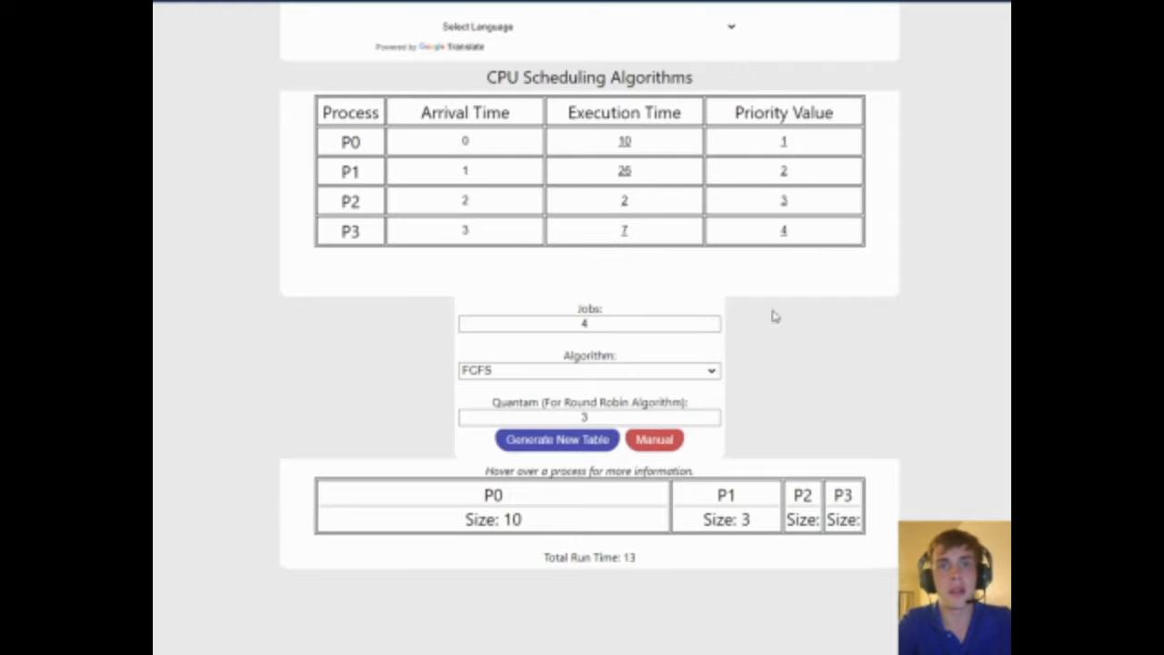
mouse_move(798, 229)
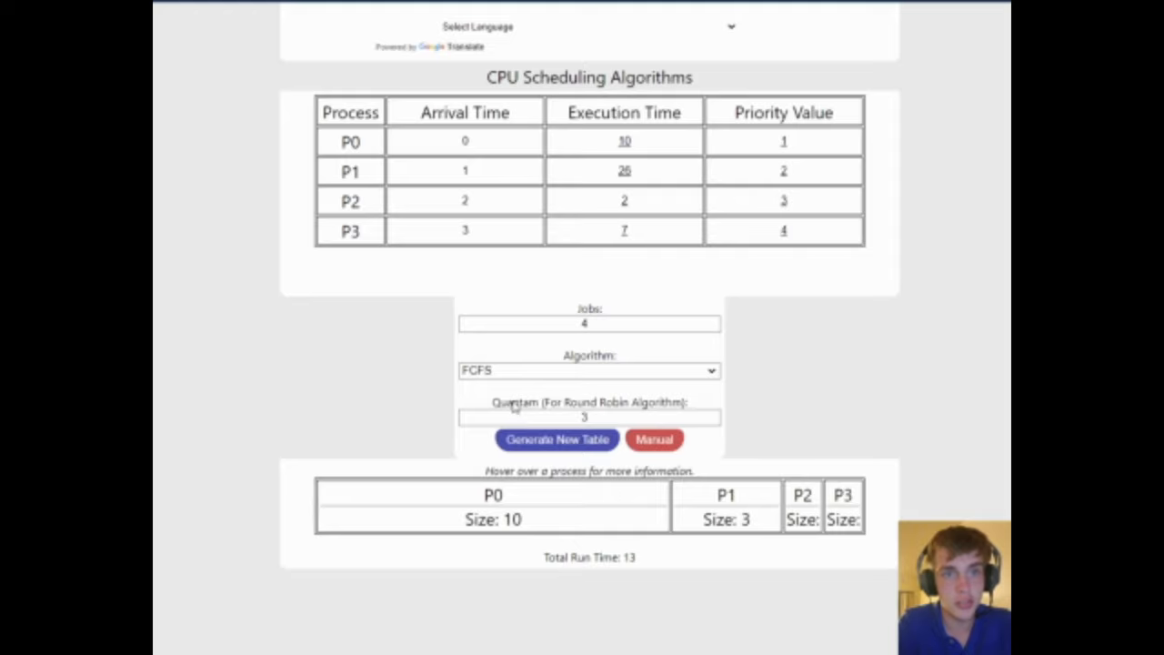
click(590, 370)
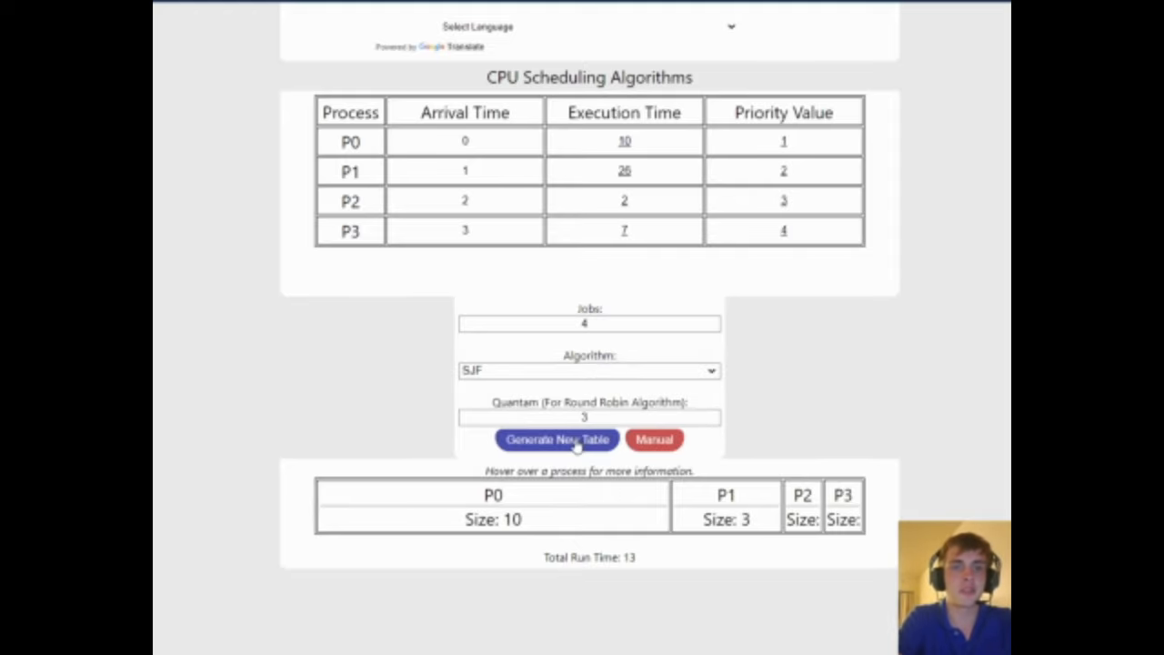
Step: Generate the SJF schedule ordering P2, P3, P0, P1 with a total of 45
click(556, 439)
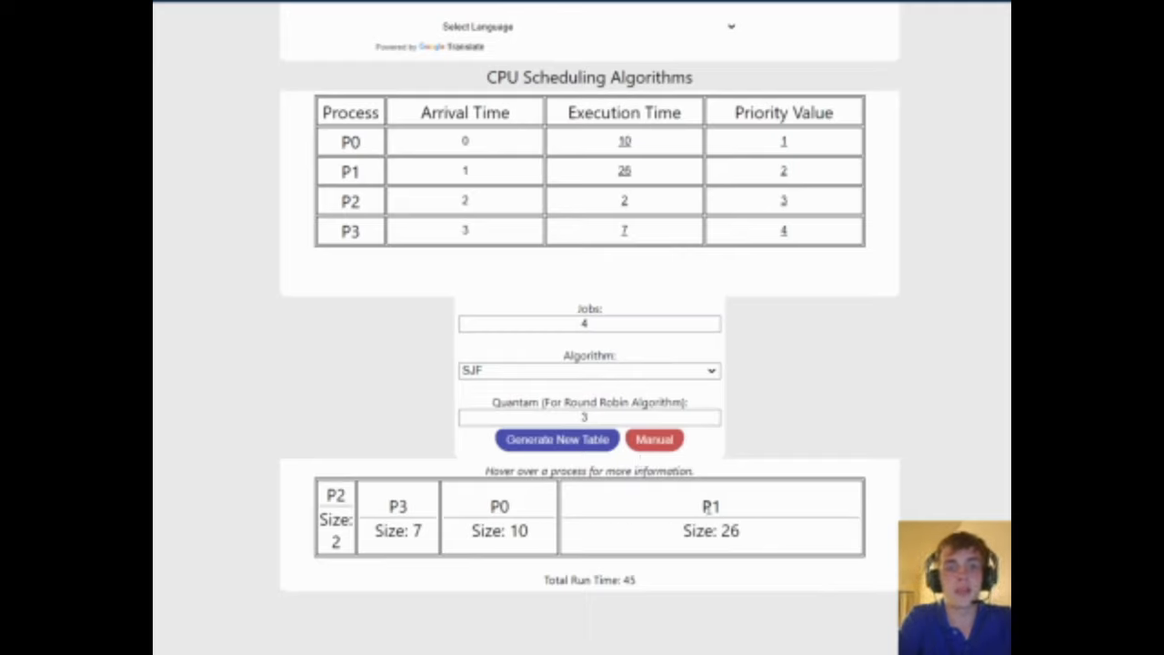
mouse_move(430, 406)
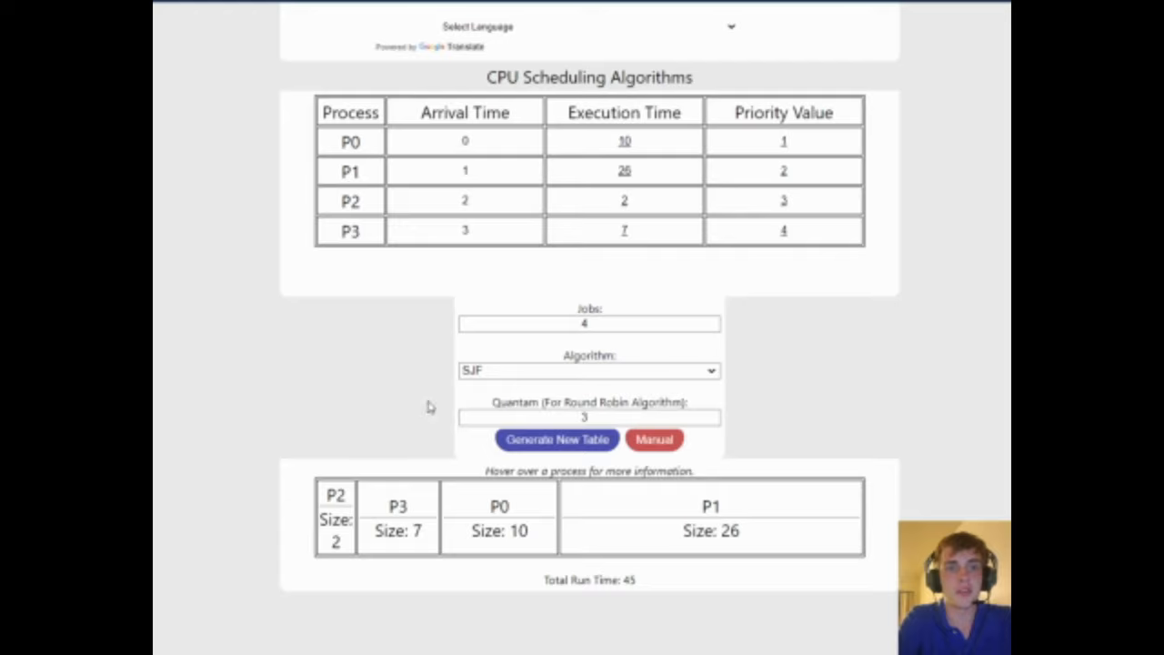
mouse_move(407, 532)
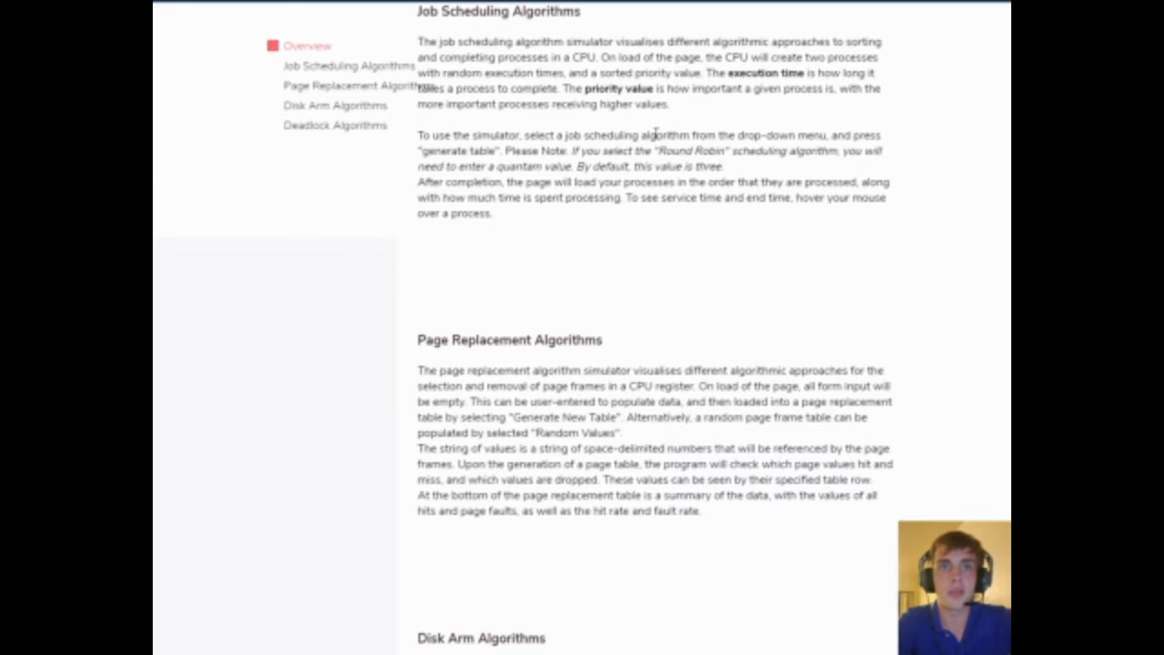
mouse_move(699, 109)
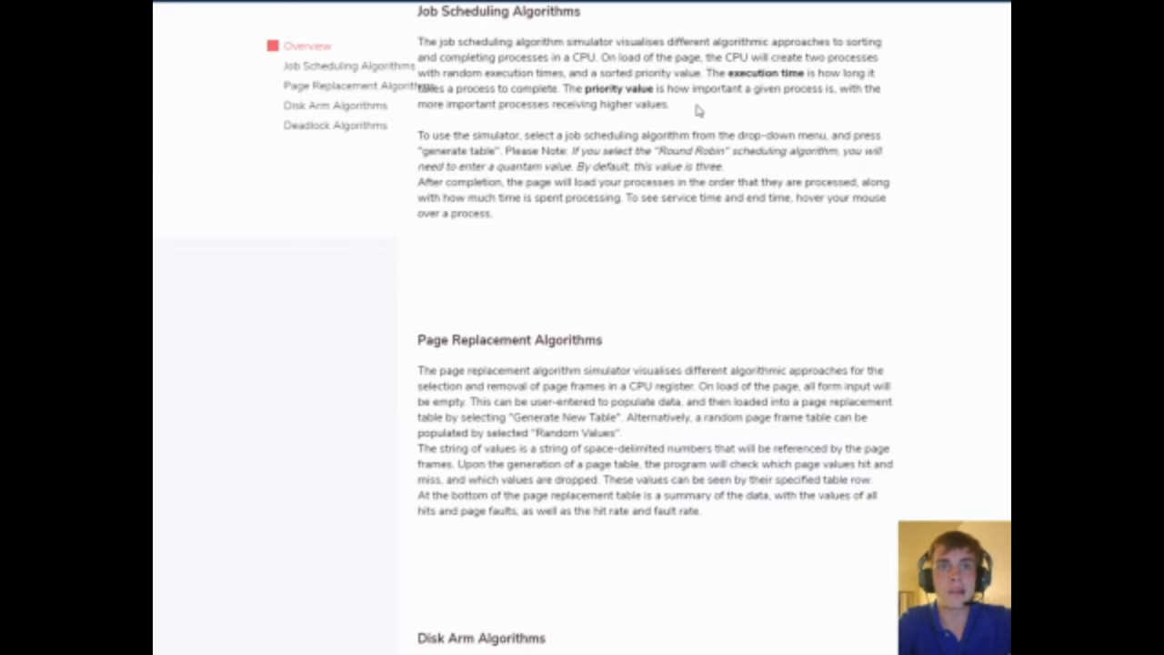
Step: Highlight the execution time and priority value definitions in the manual's Job Scheduling section
drag(434, 41, 667, 103)
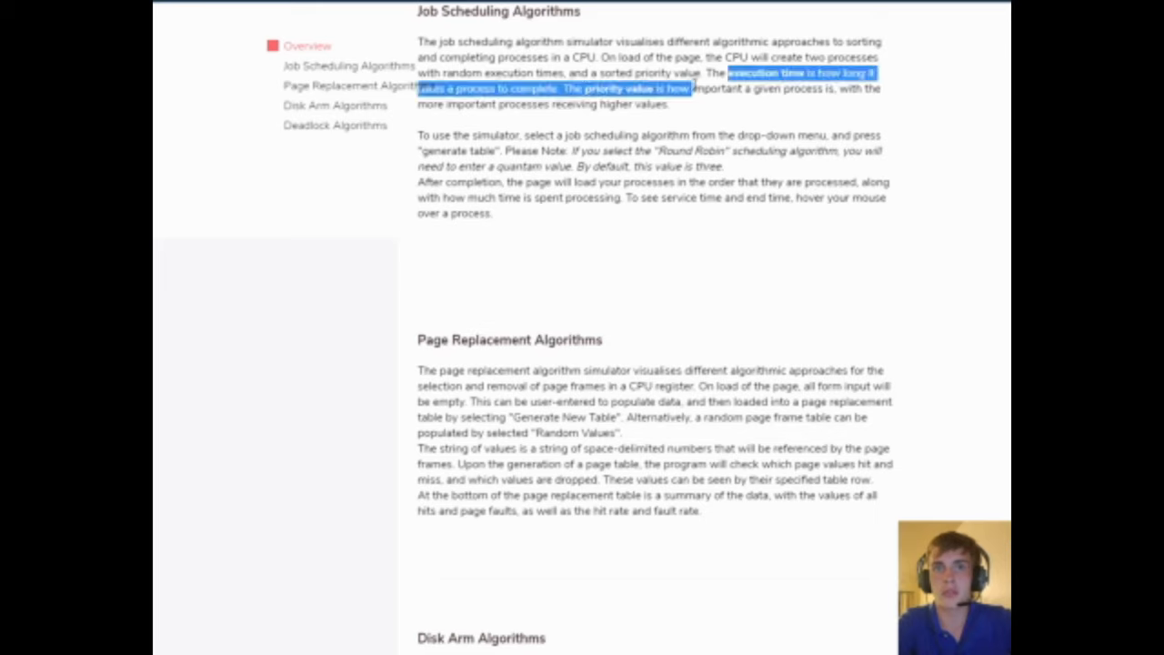
click(507, 150)
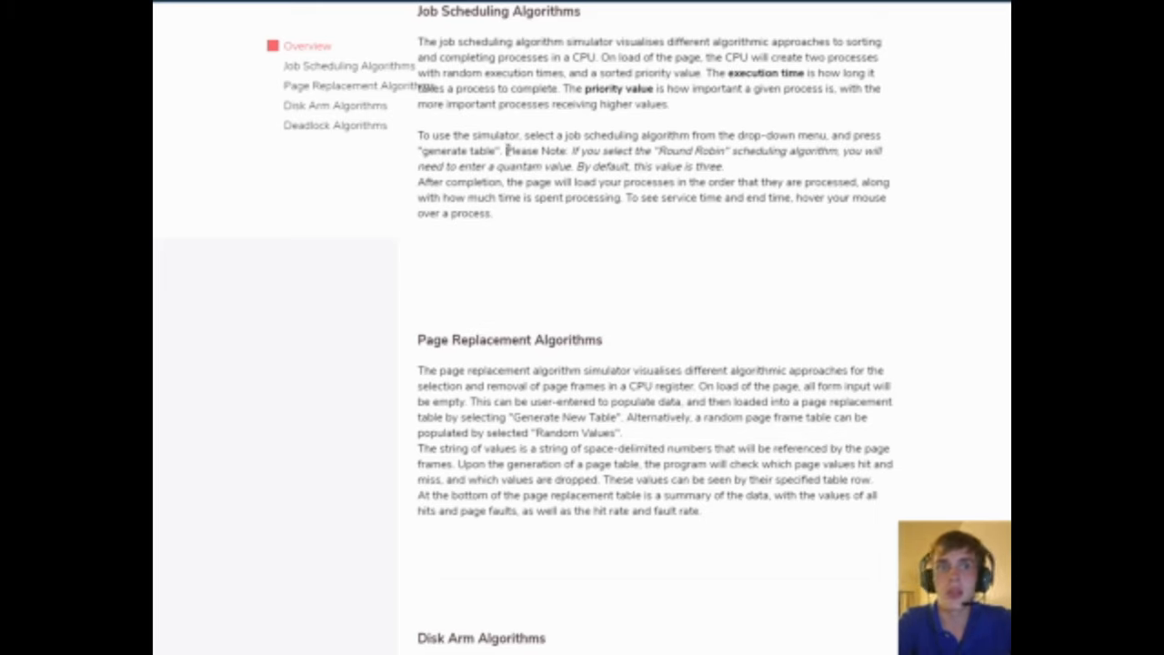
drag(417, 134, 492, 212)
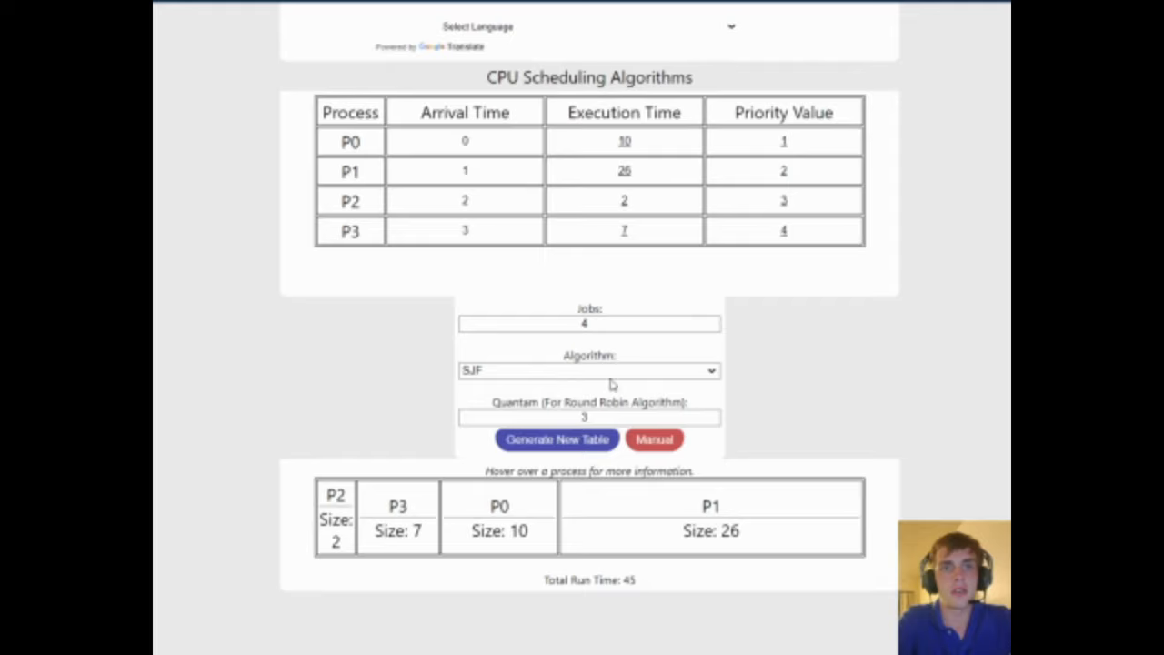
mouse_move(626, 465)
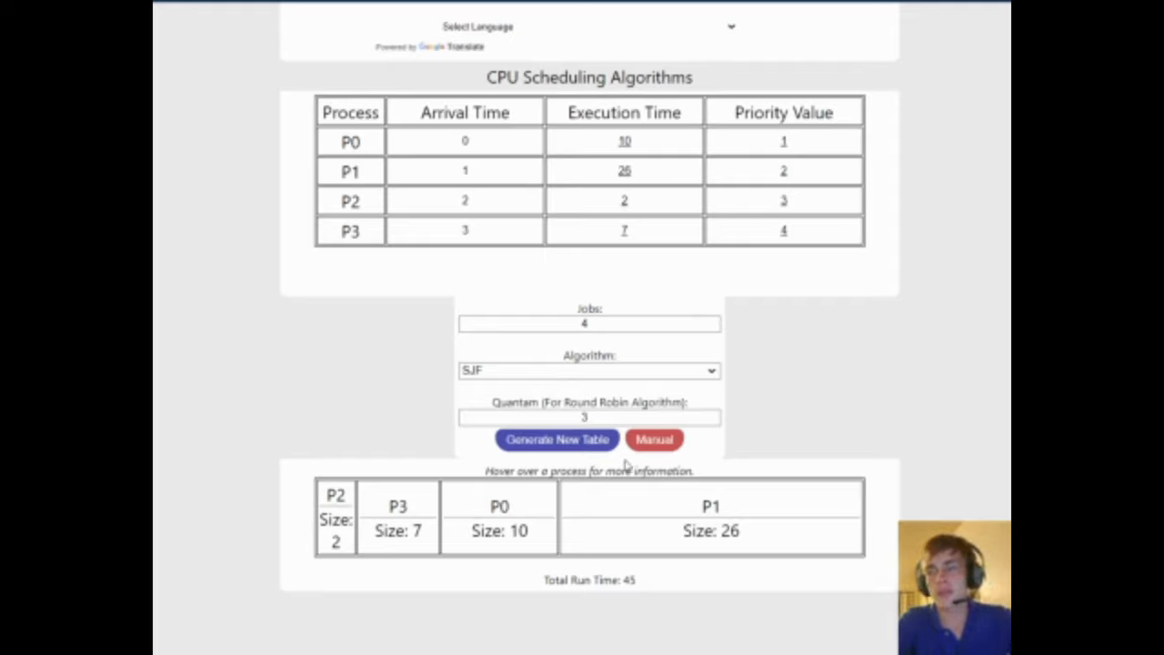
mouse_move(496, 53)
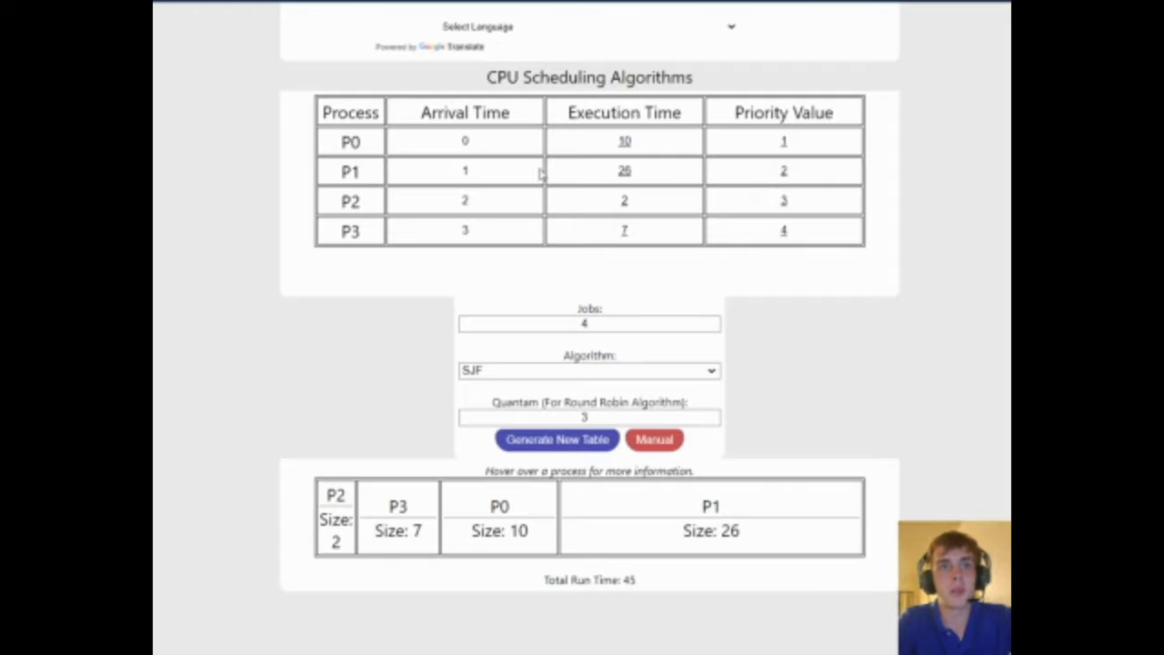
mouse_move(552, 176)
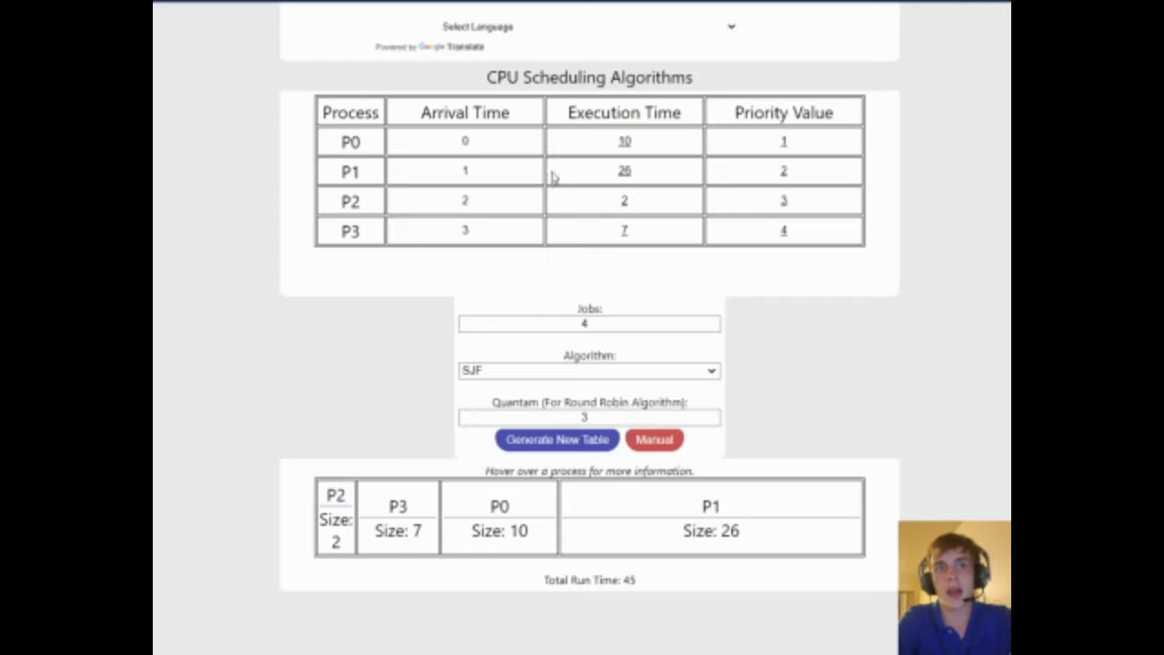
mouse_move(543, 168)
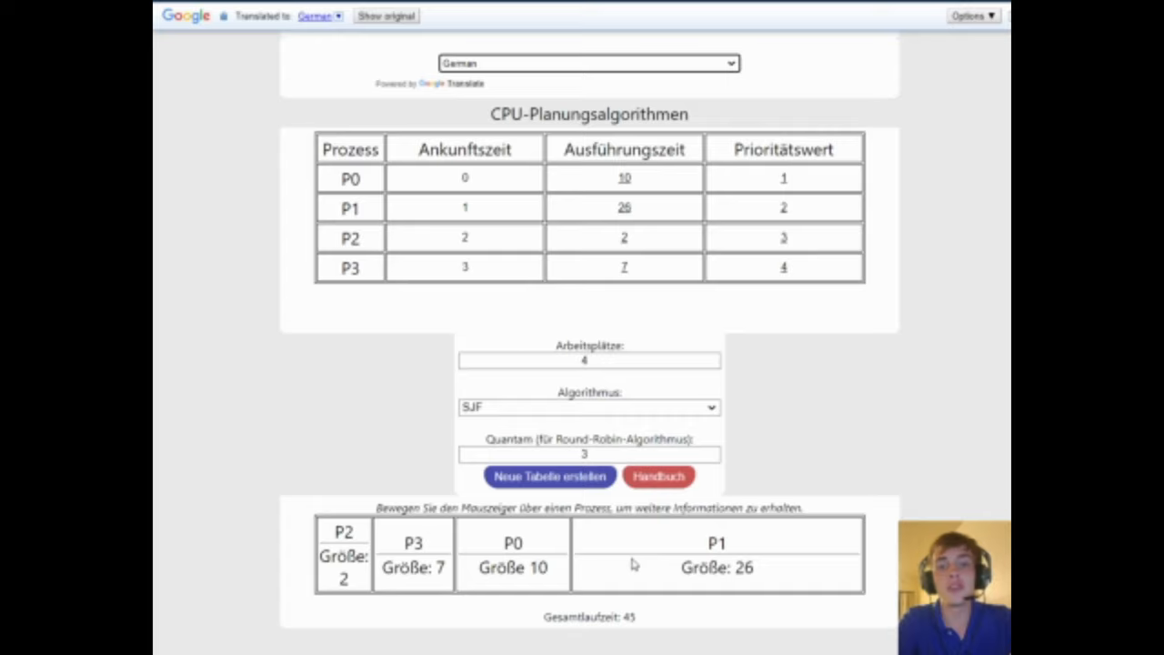
mouse_move(403, 459)
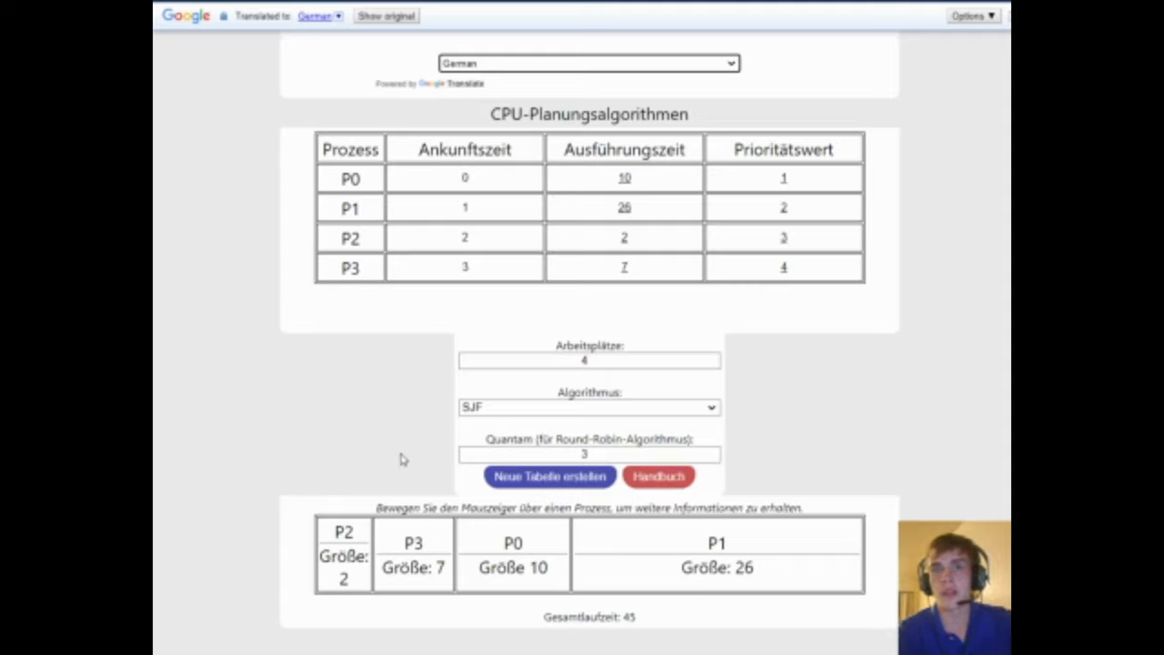
mouse_move(457, 353)
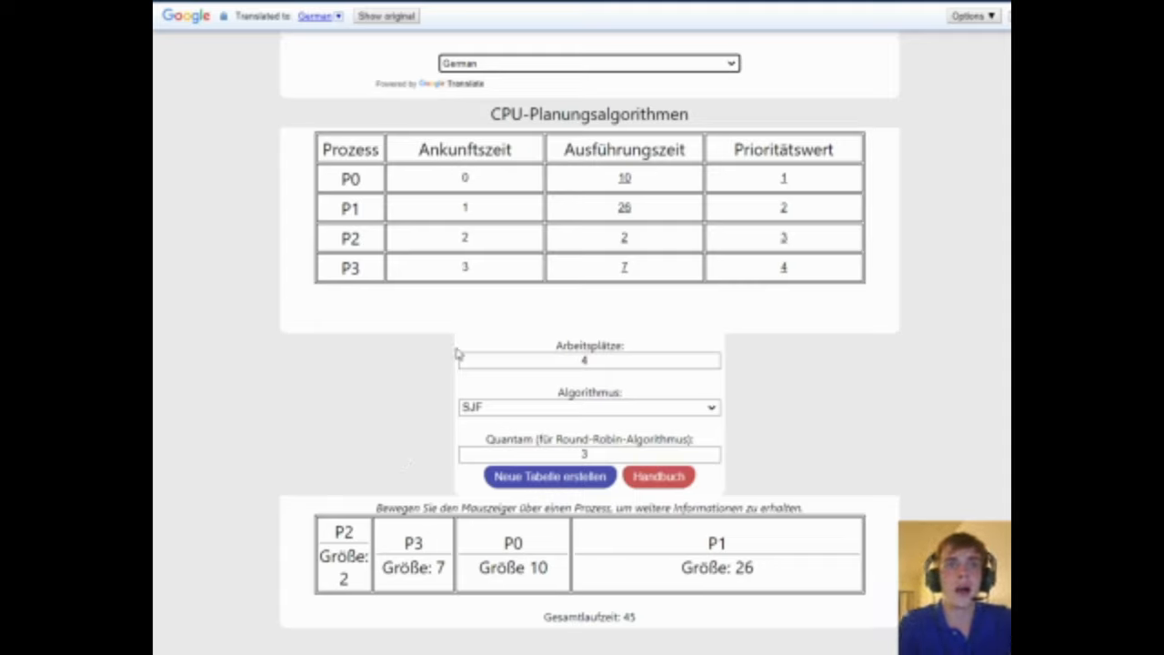
Step: Switch the page back to English and open Memory Page Replacement Algorithms from the home page
click(386, 16)
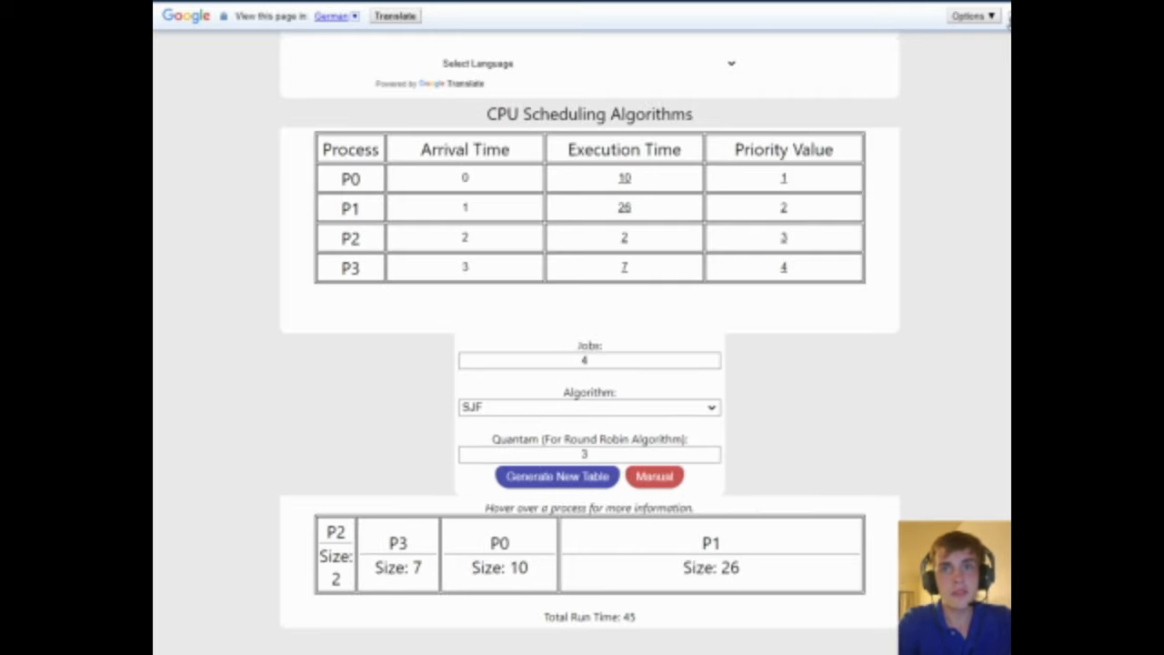
scroll(up, 3)
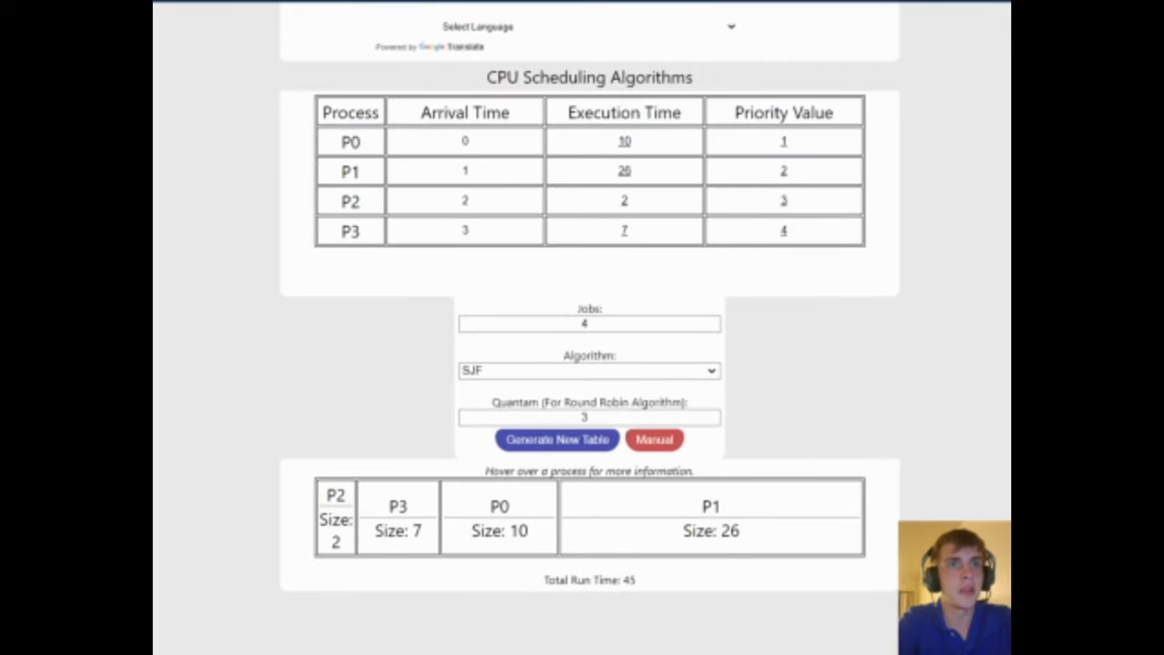
click(557, 440)
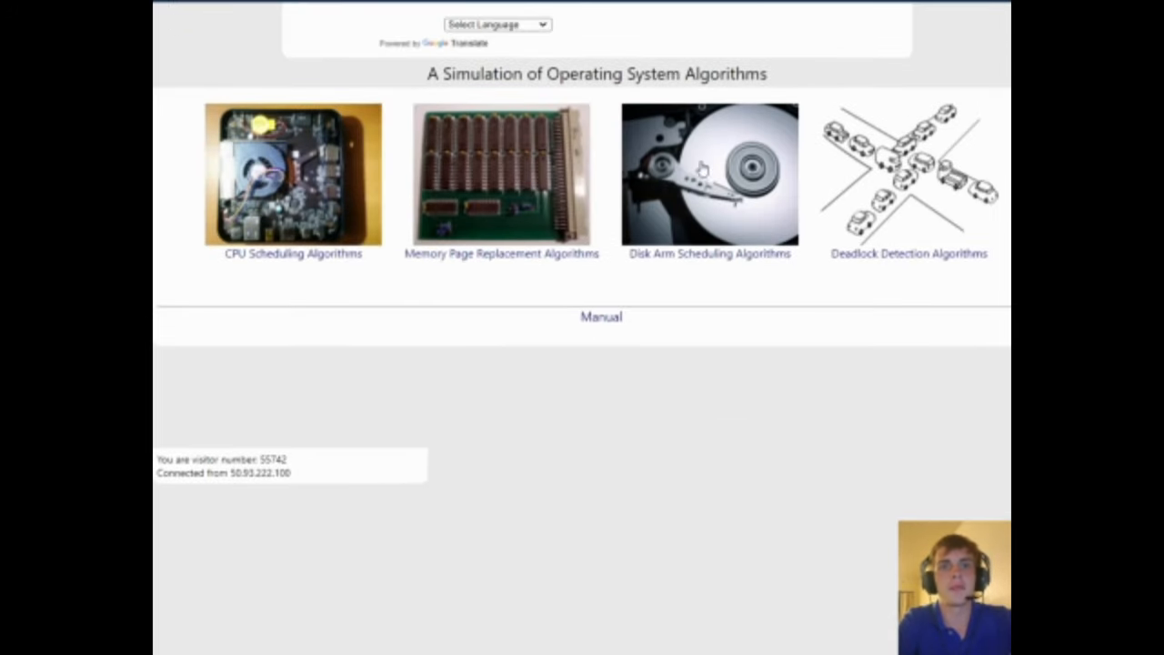
click(500, 173)
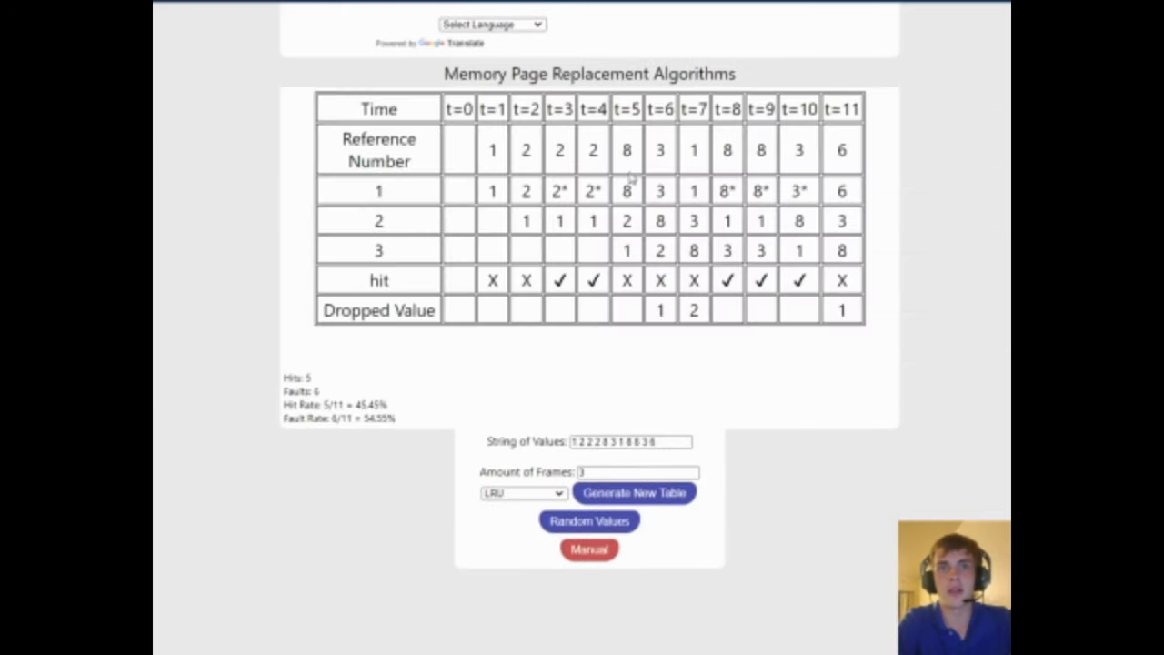
mouse_move(658, 227)
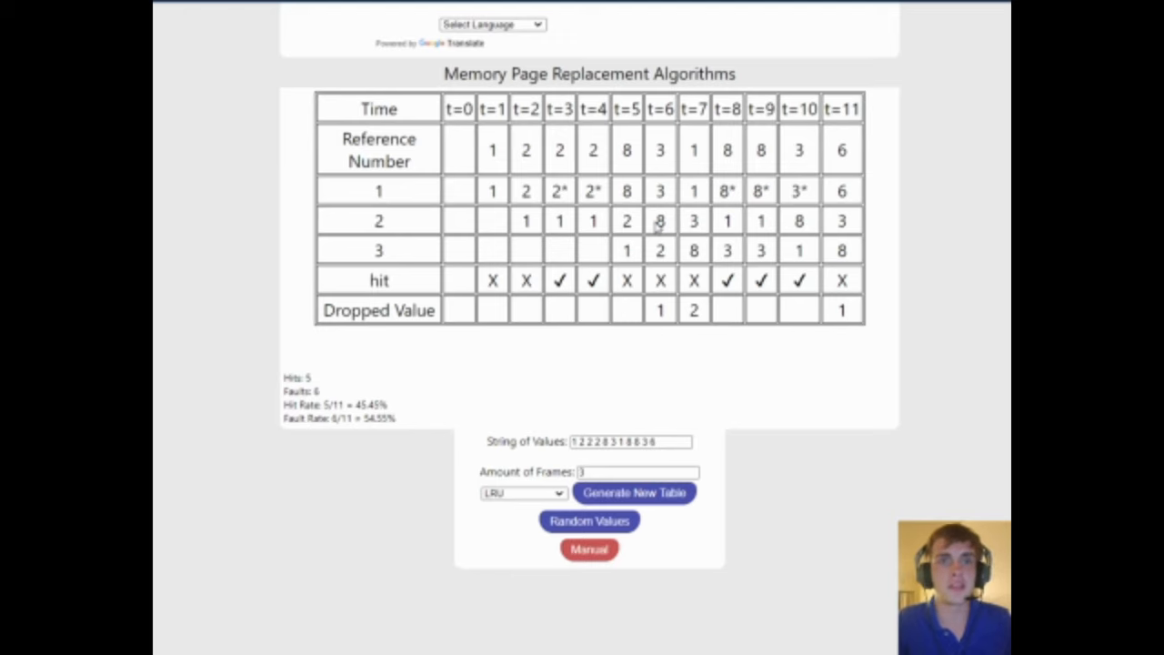
mouse_move(657, 227)
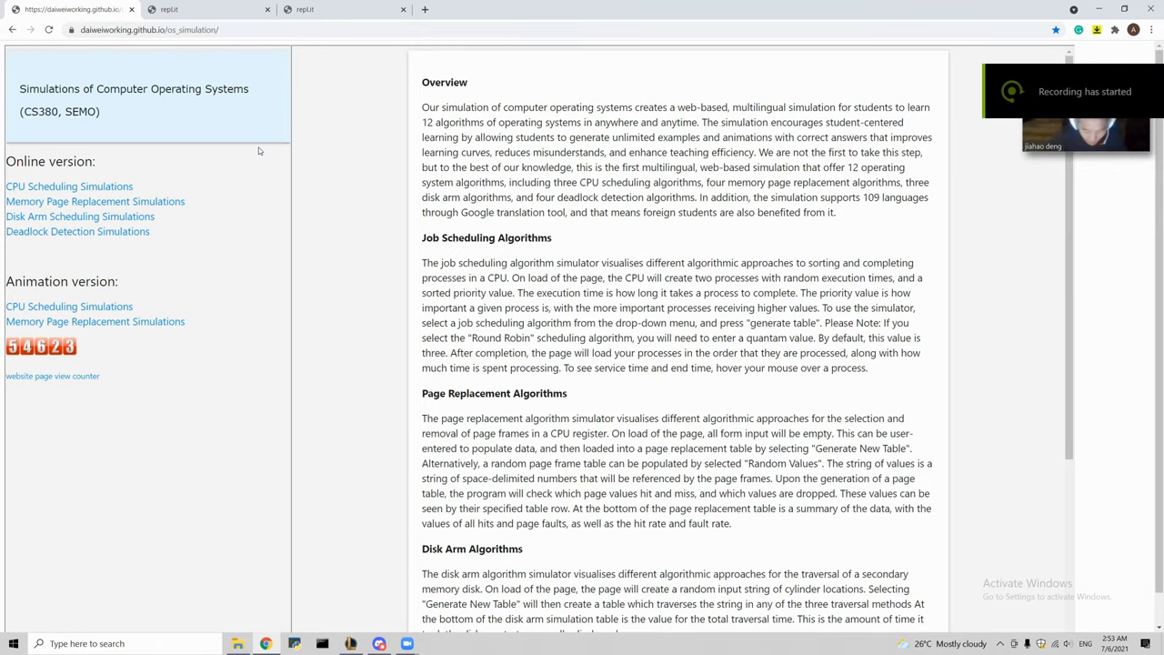
mouse_move(9, 257)
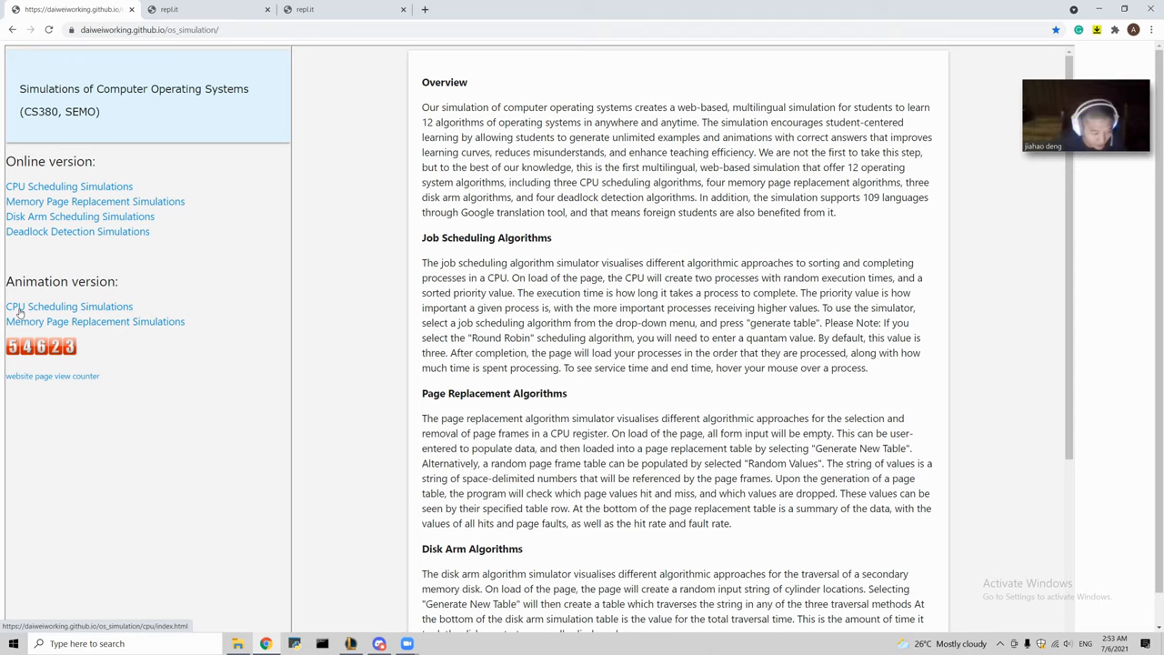
mouse_move(125, 322)
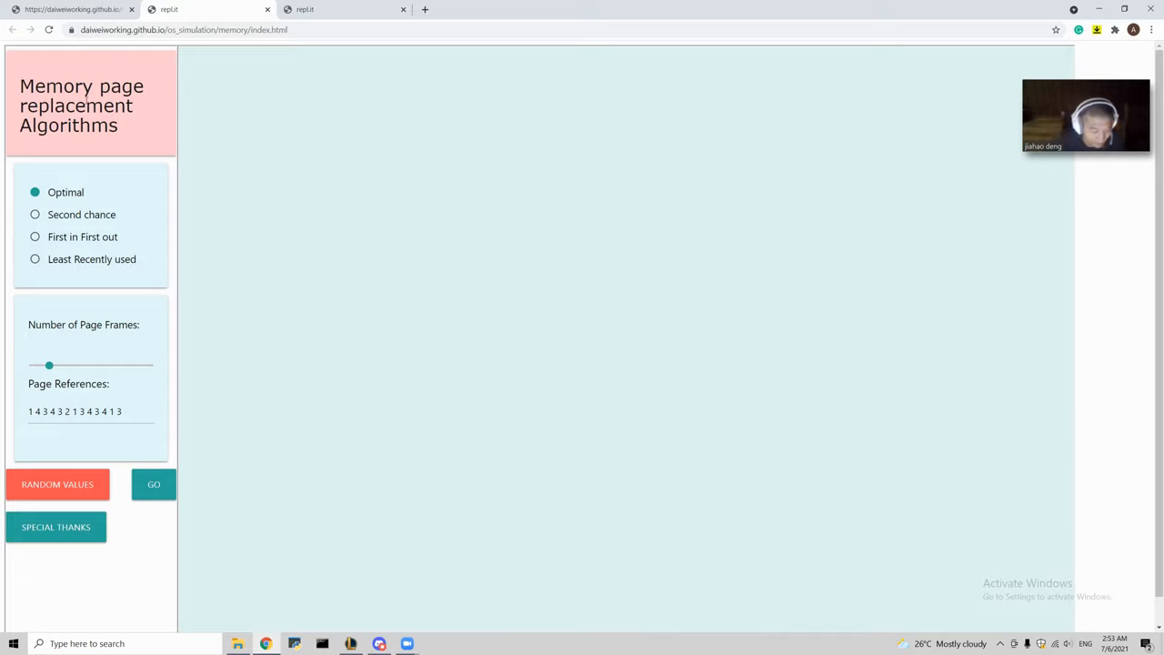
mouse_move(58, 352)
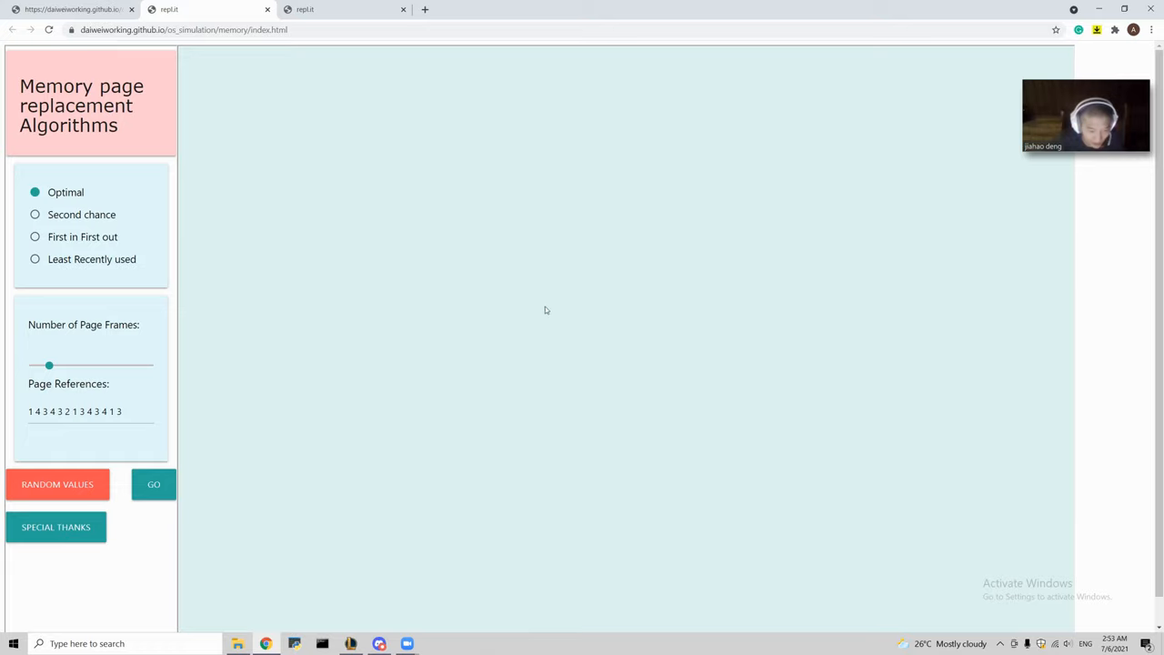
mouse_move(85, 218)
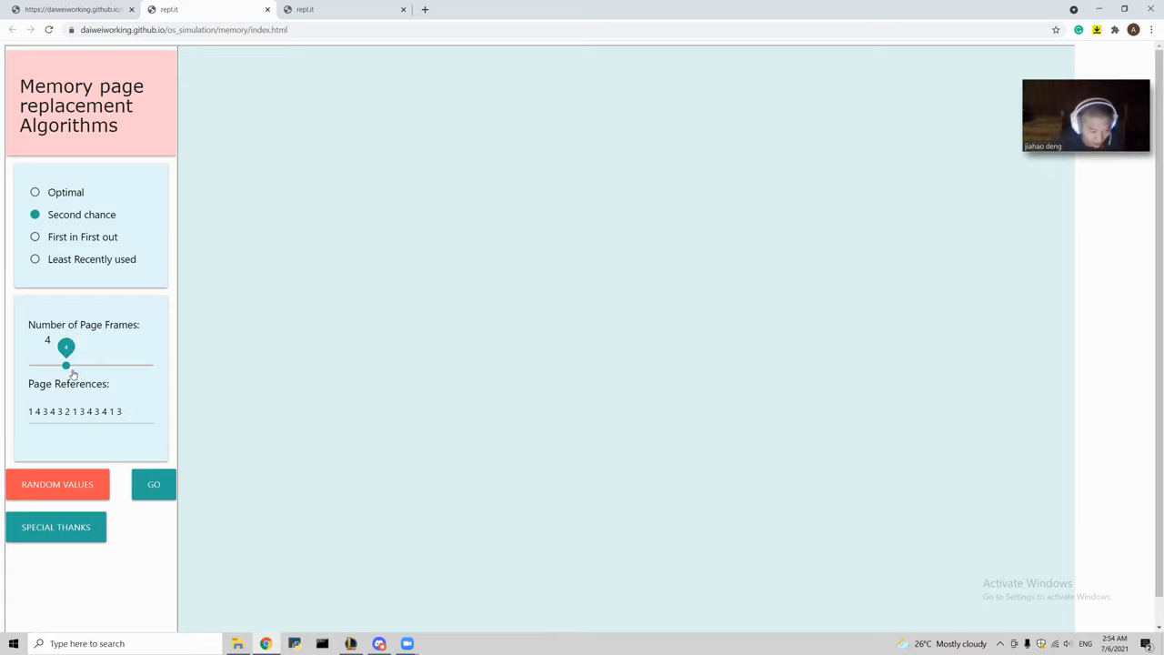
Step: Set the page frames slider to 3 and fill in random page references
drag(66, 365, 48, 365)
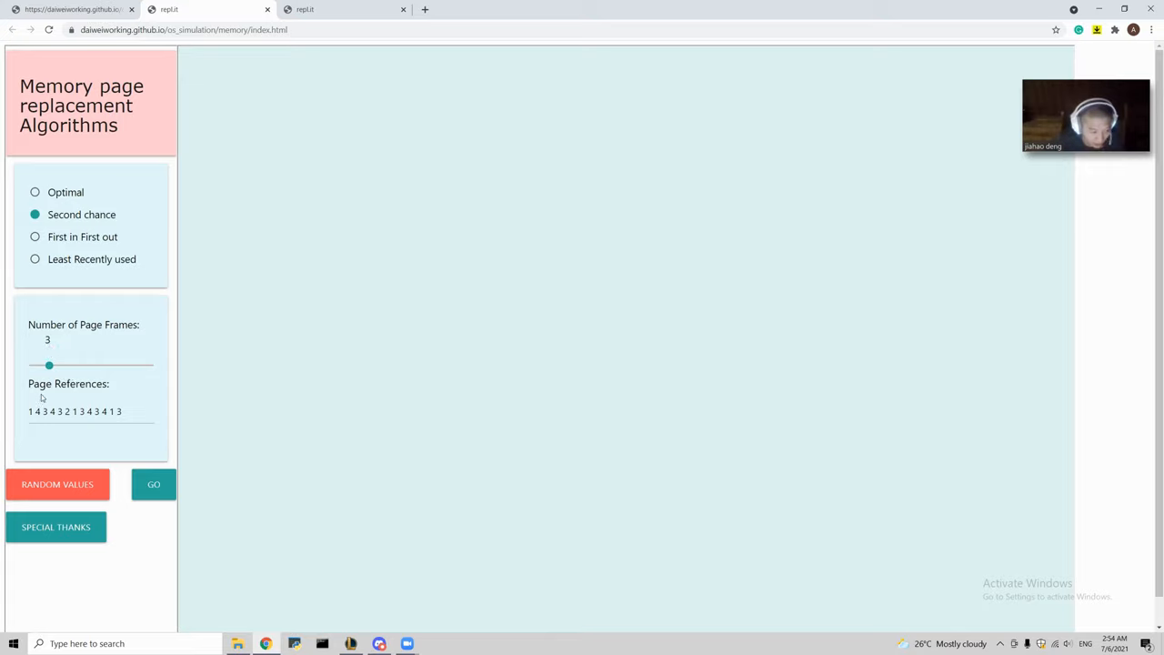
click(56, 483)
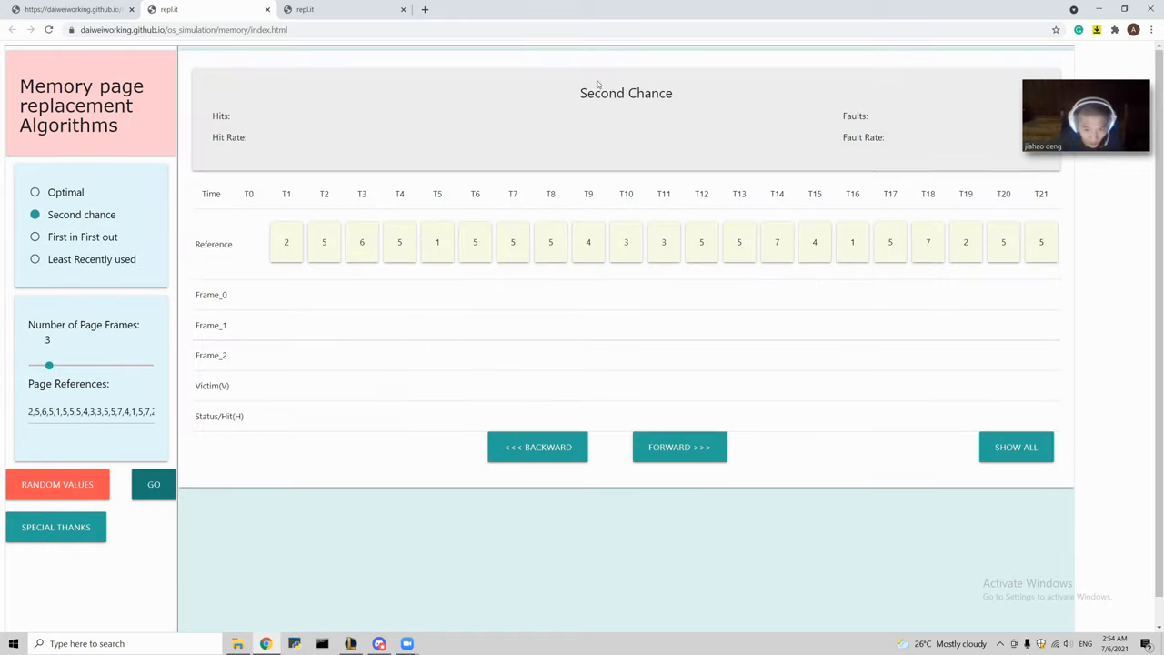
mouse_move(526, 107)
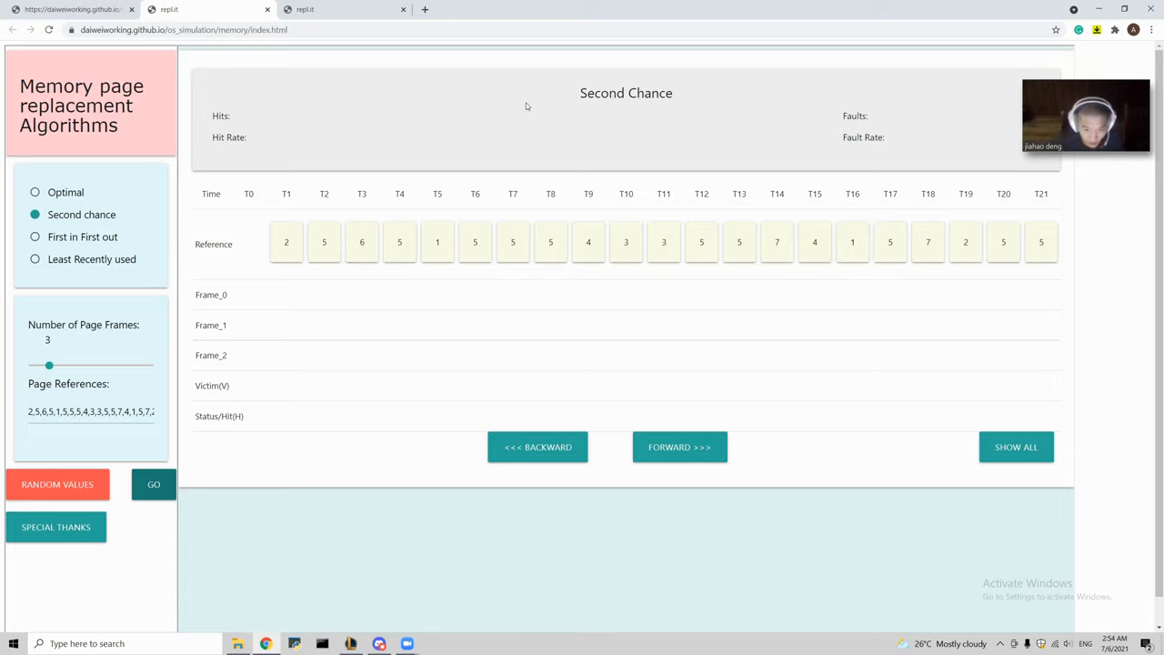
mouse_move(827, 112)
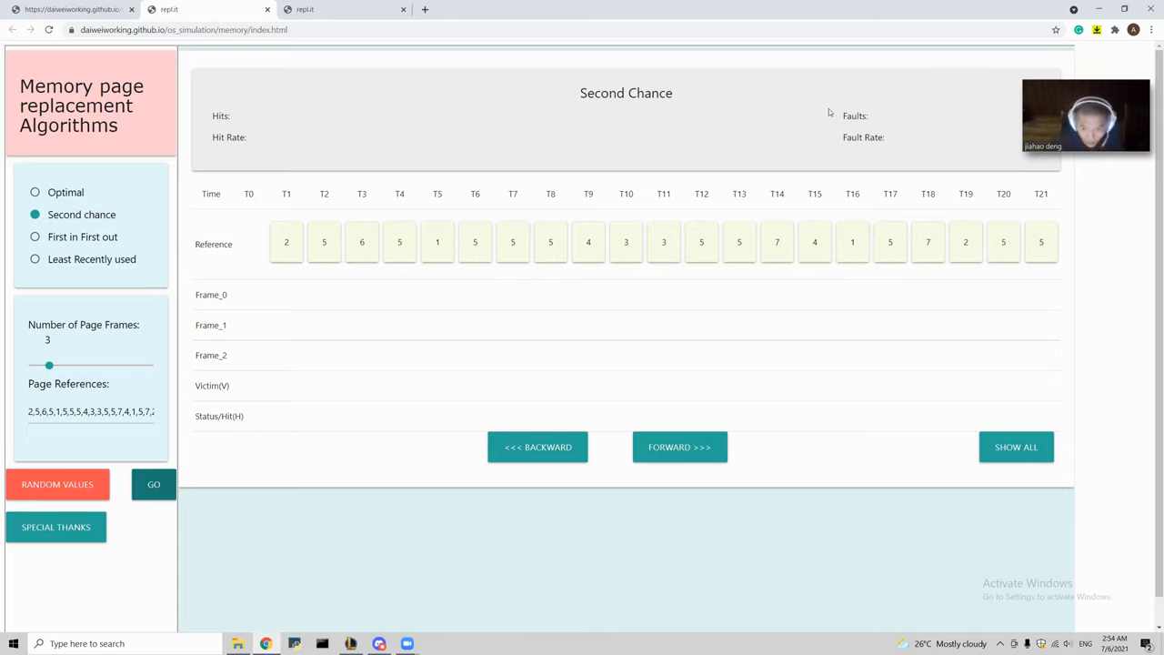
mouse_move(376, 191)
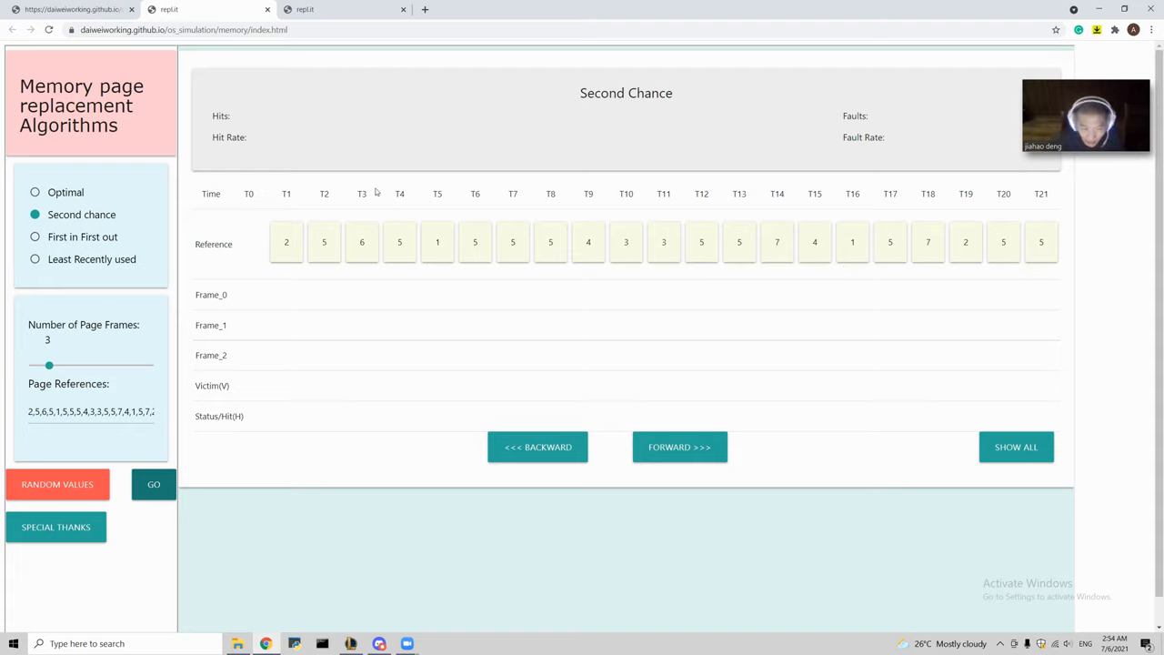
mouse_move(85, 236)
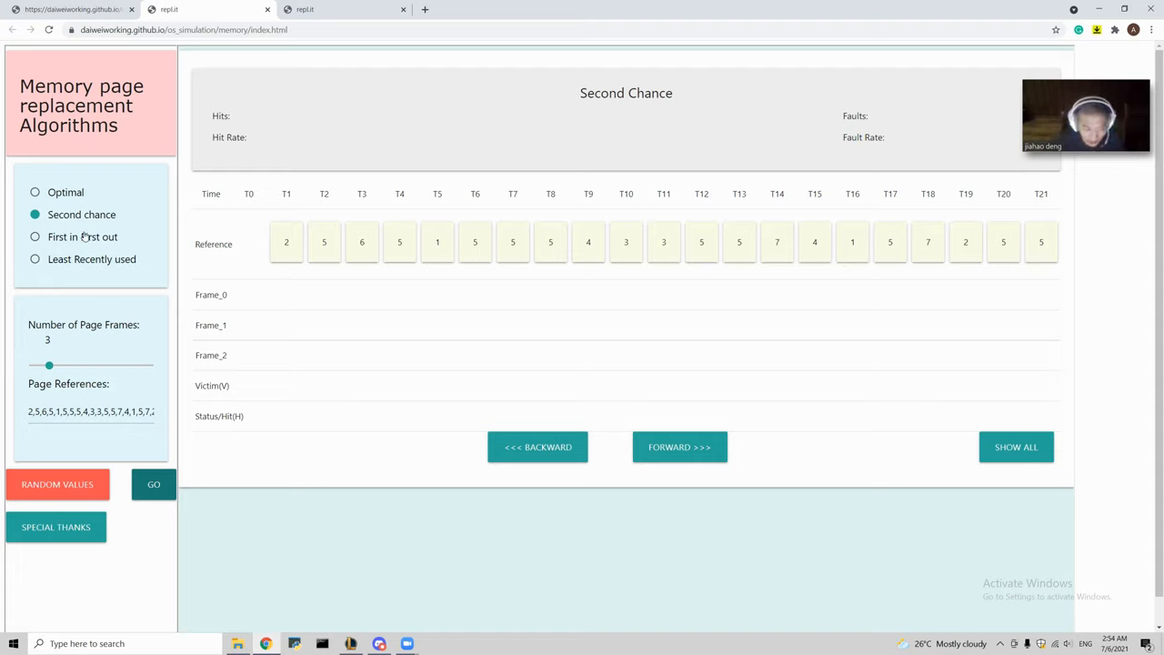
Step: Select First in First out and set the page frames slider to 4
click(35, 236)
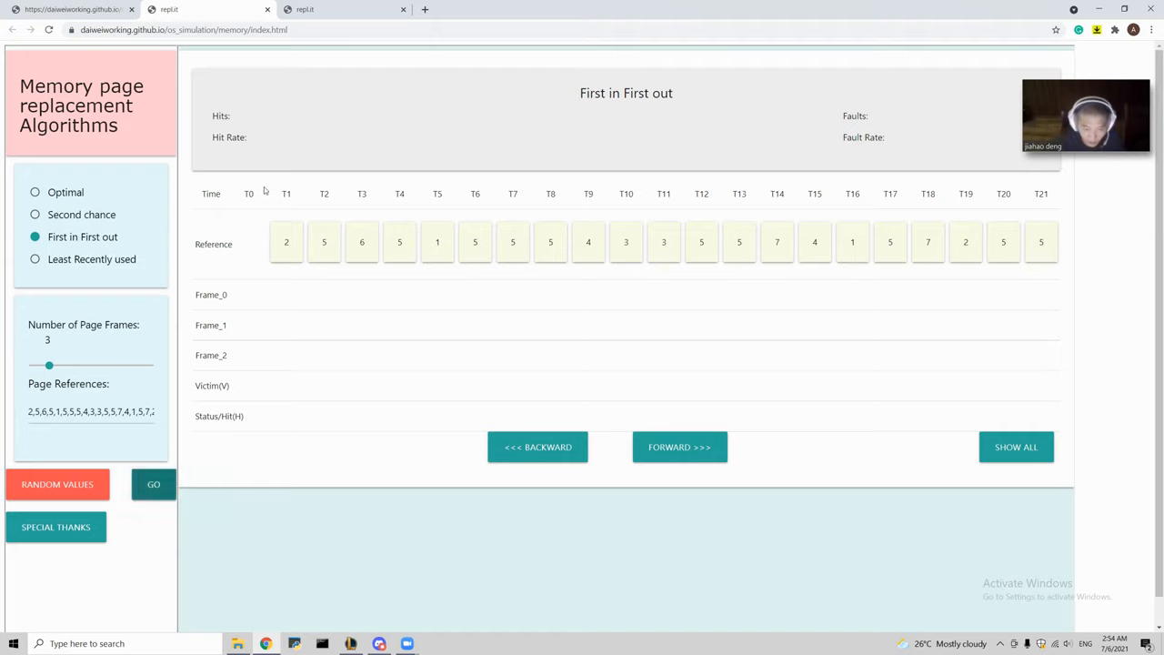
mouse_move(348, 375)
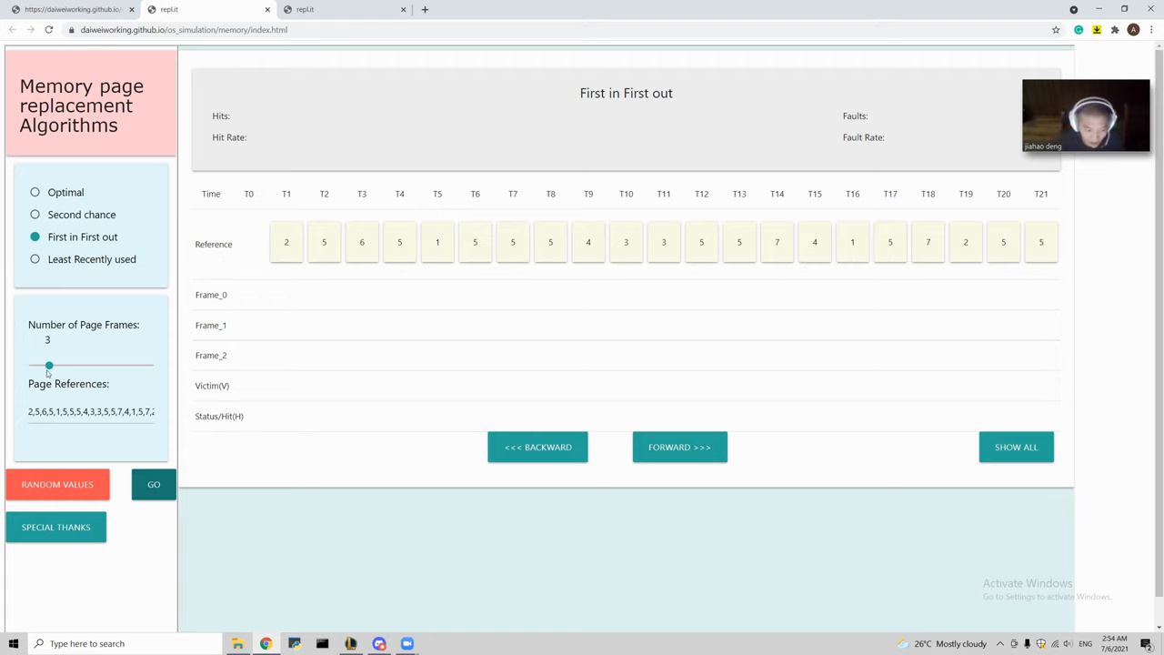
drag(49, 364, 65, 365)
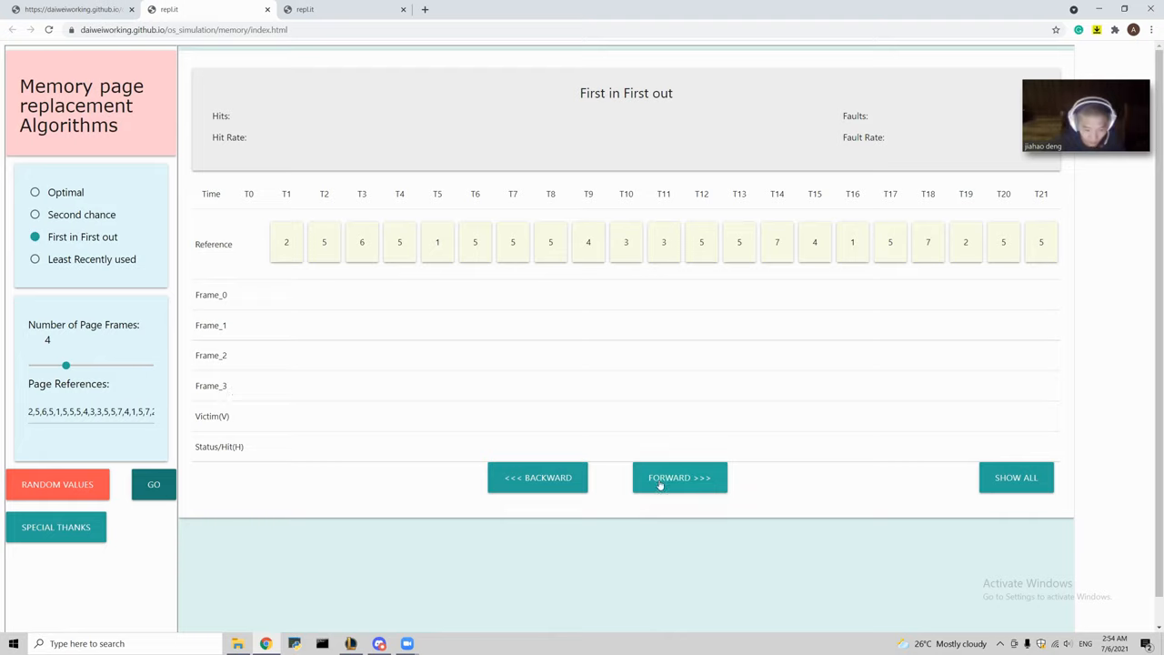
Step: Step the FIFO table forward eight times up to T17, showing 8 hits and 9 faults
click(679, 477)
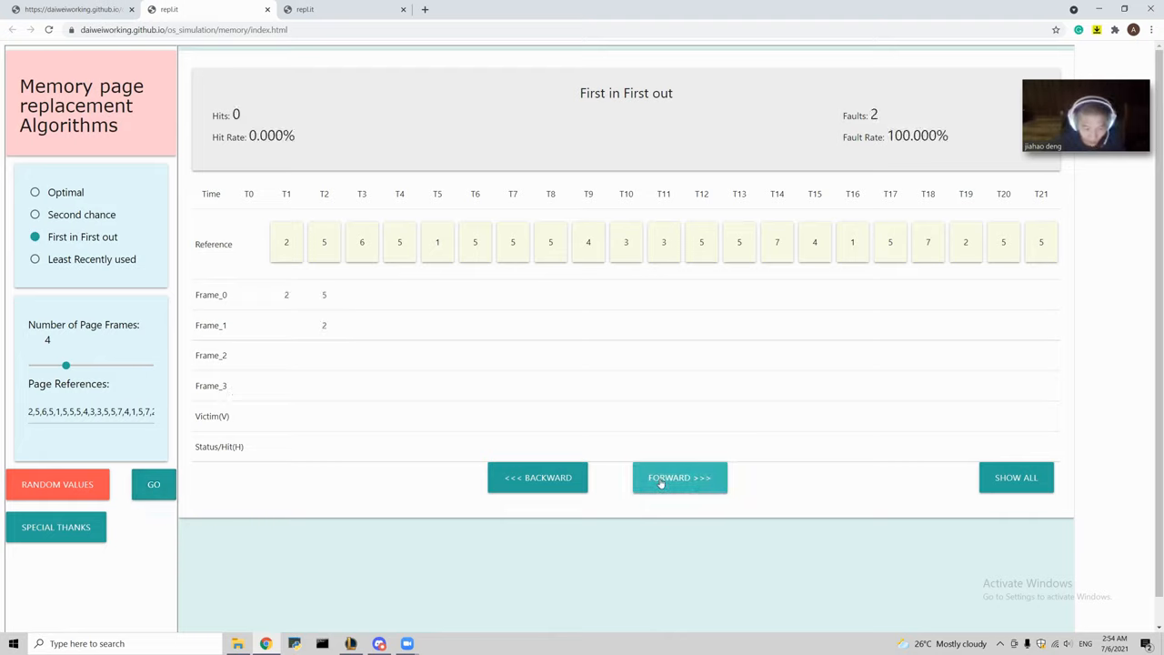
click(679, 477)
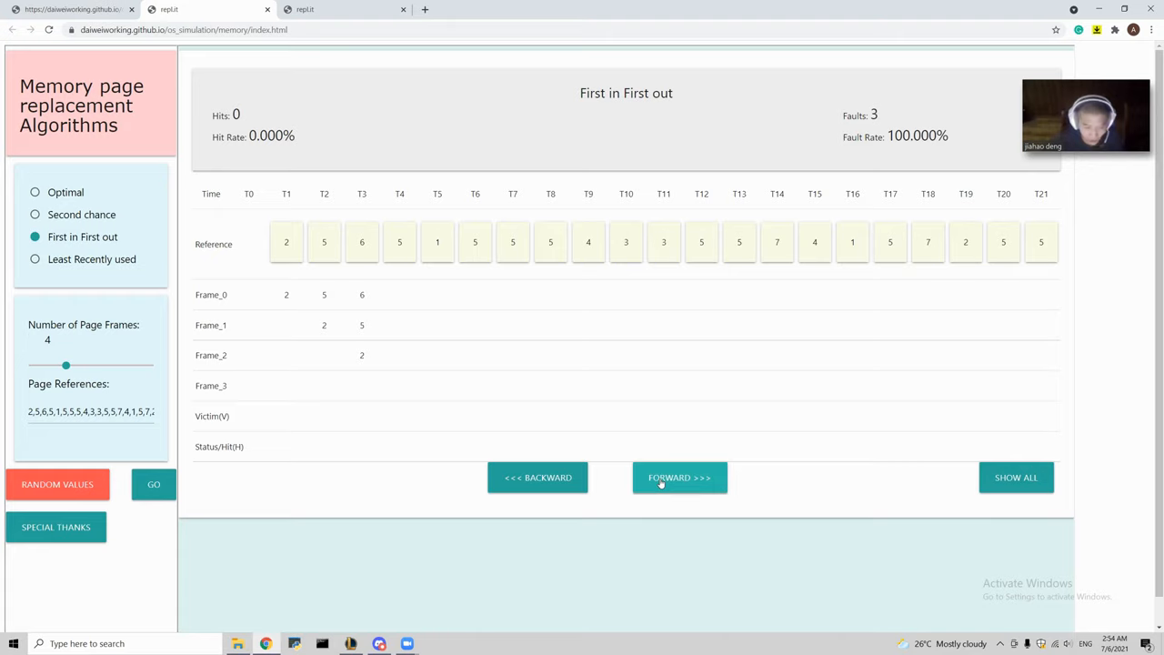
click(678, 478)
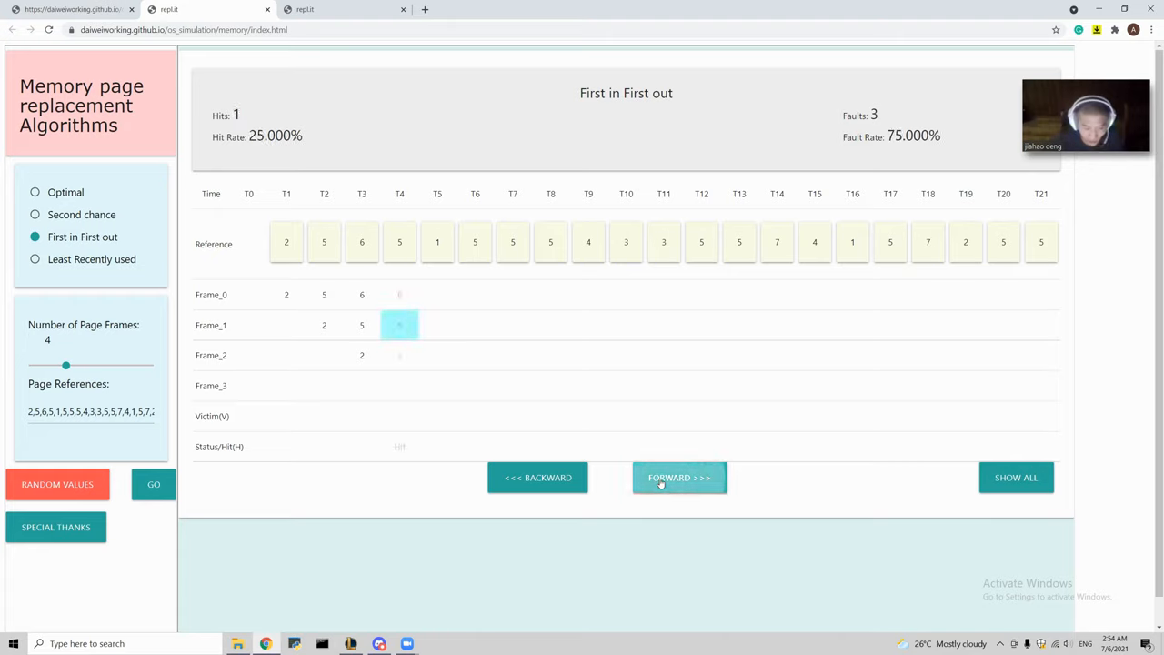
click(679, 477)
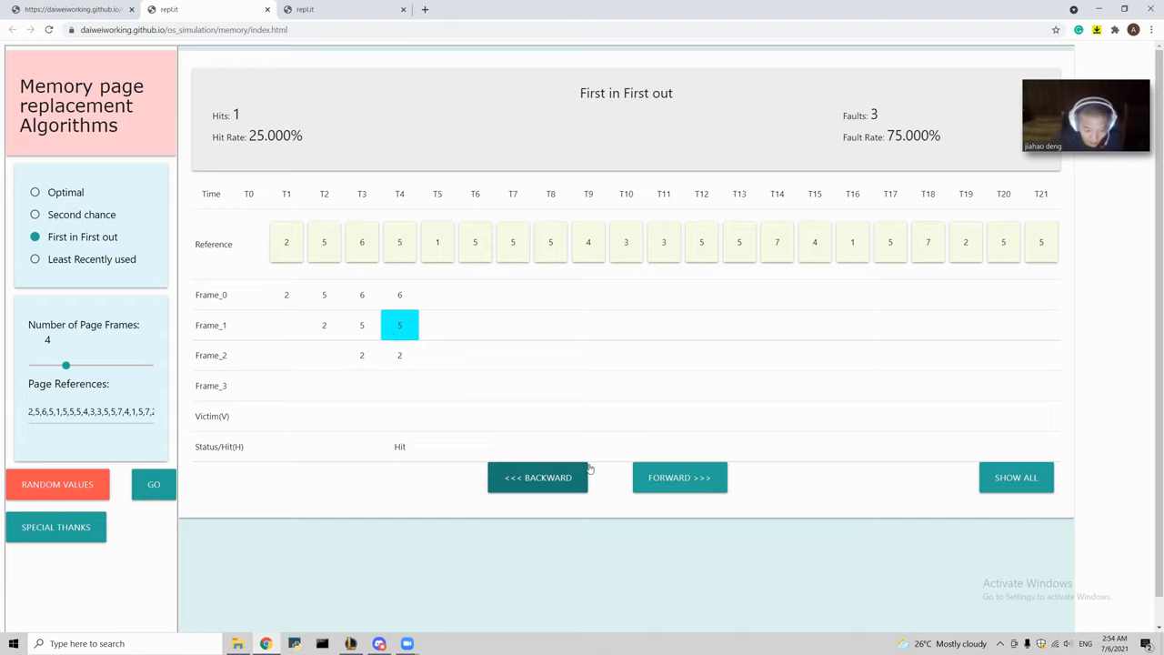
click(679, 477)
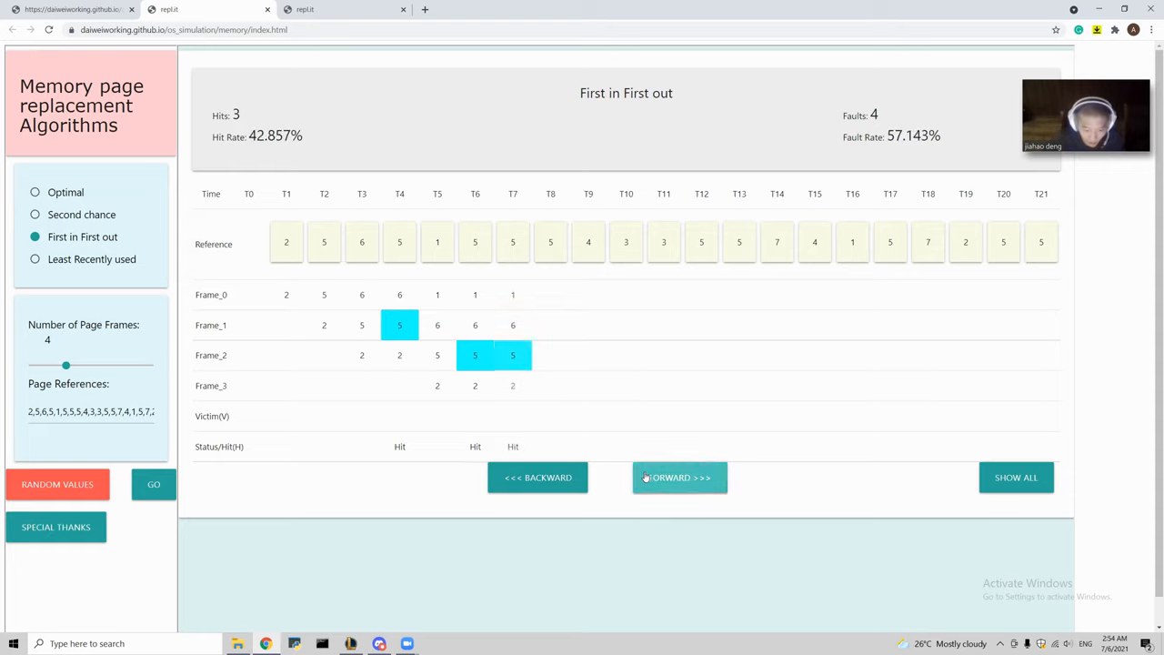
click(678, 477)
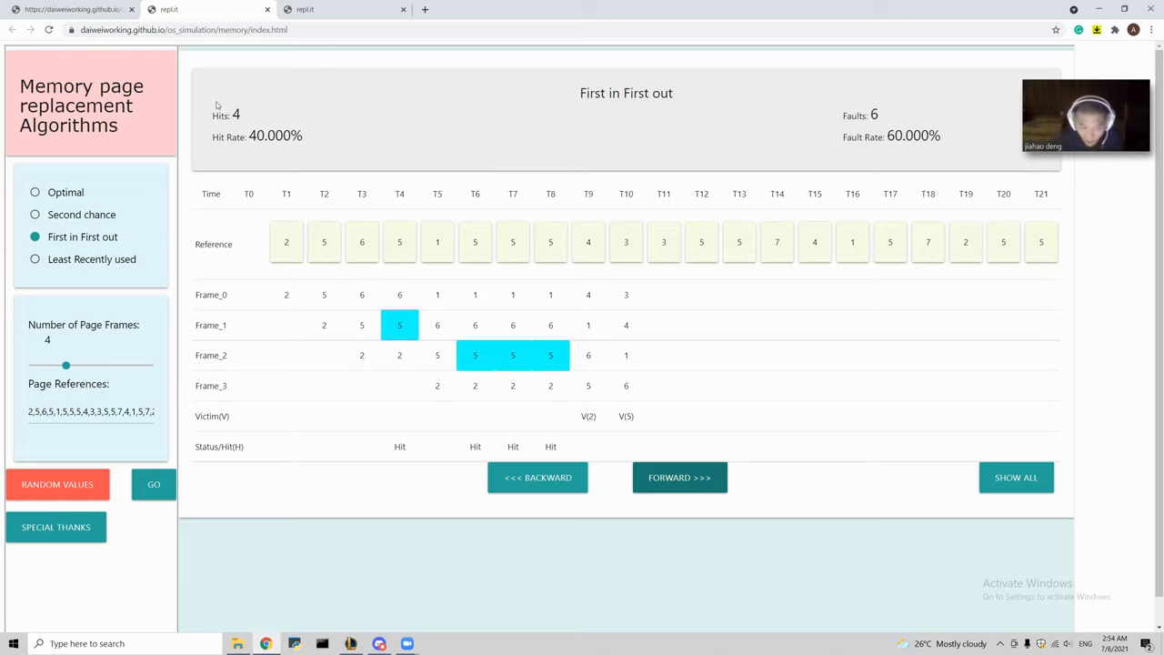
click(679, 478)
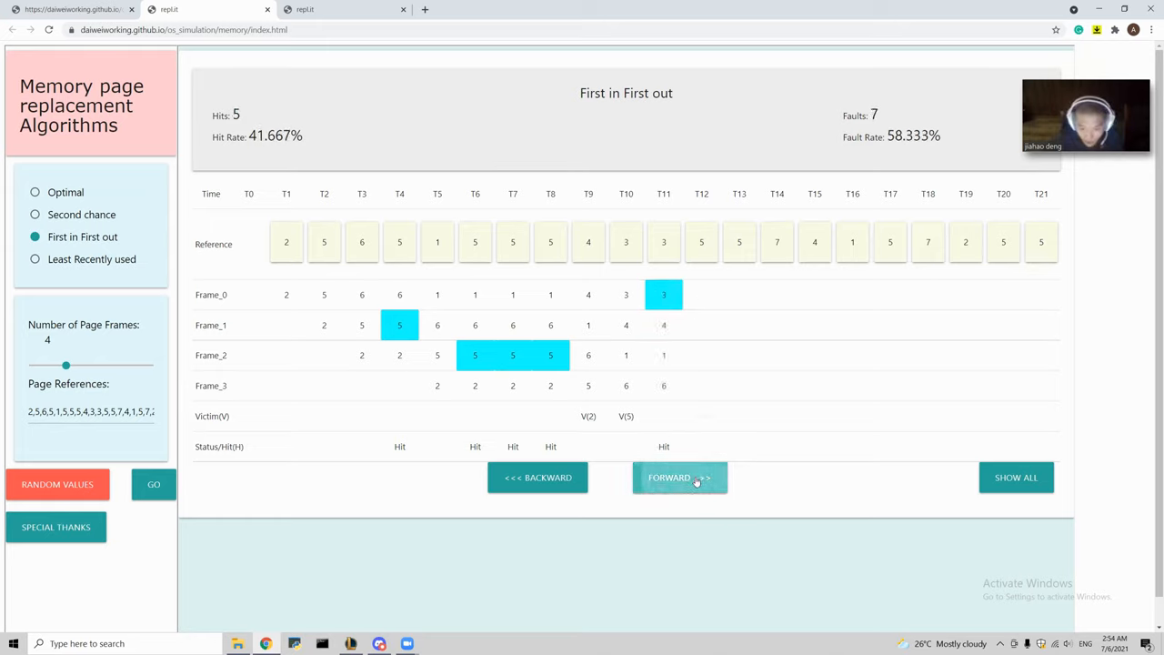
click(679, 477)
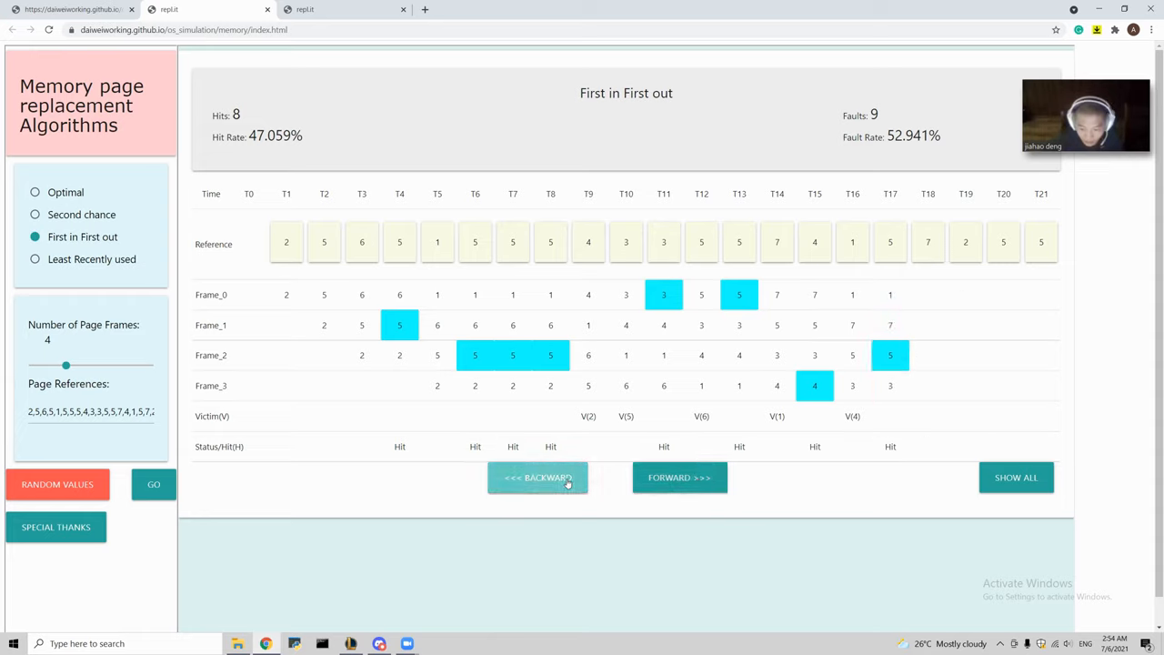
Step: Step the FIFO table back twice, then show all 21 steps with 11 hits and 10 faults
click(536, 477)
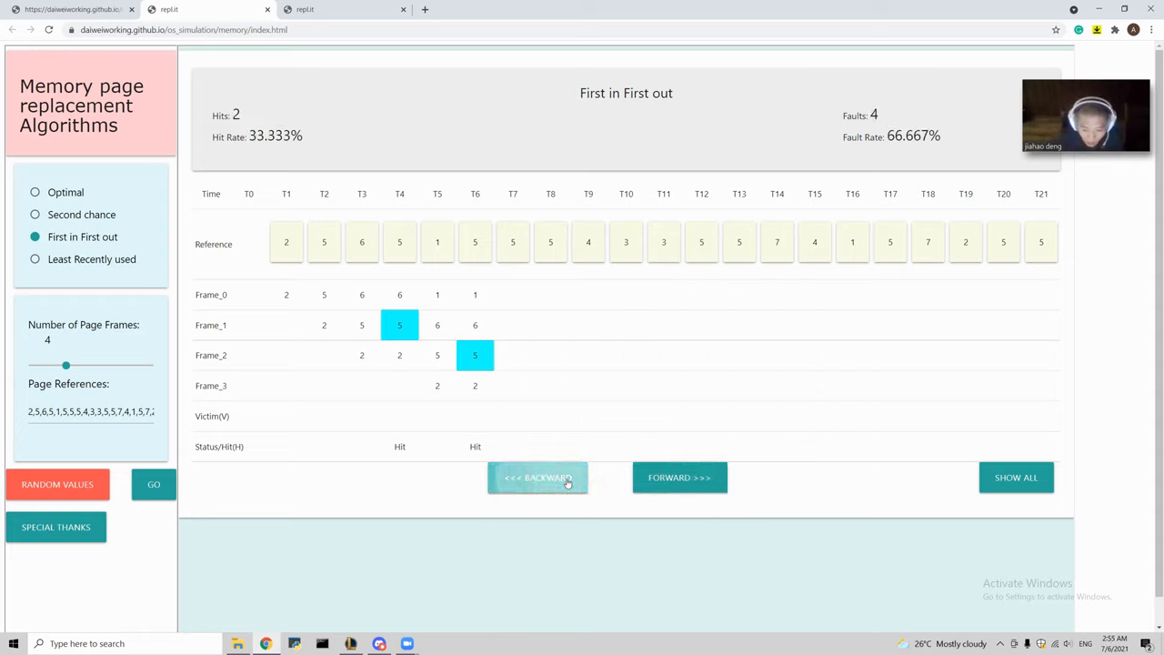
click(537, 477)
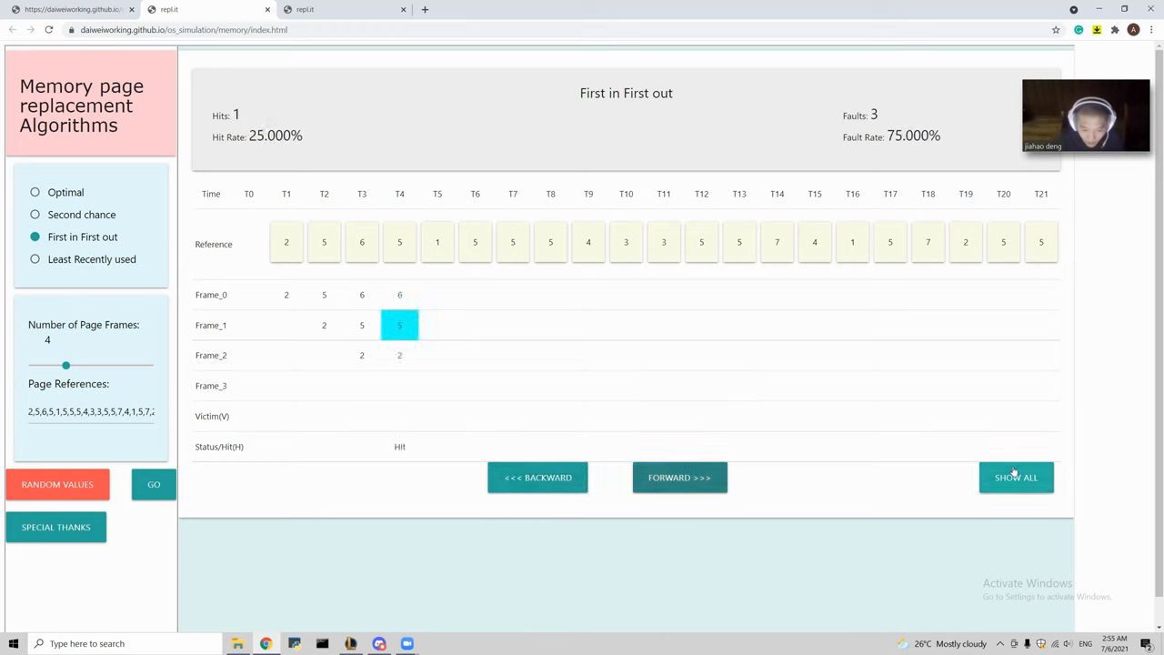
click(1016, 476)
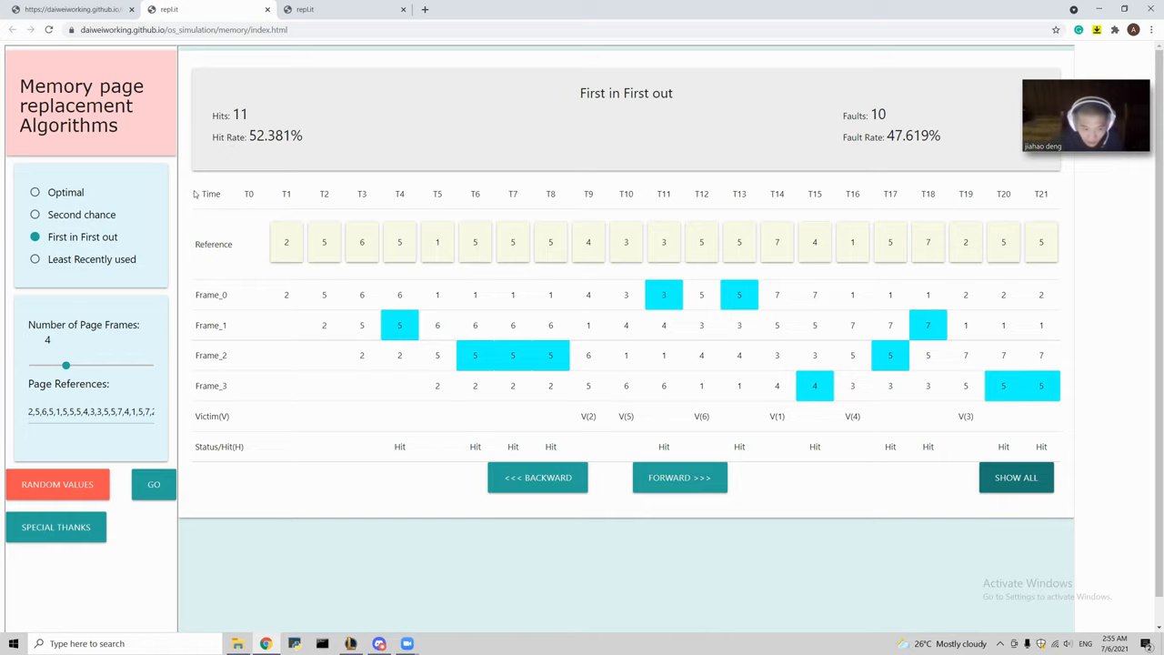
mouse_move(312, 21)
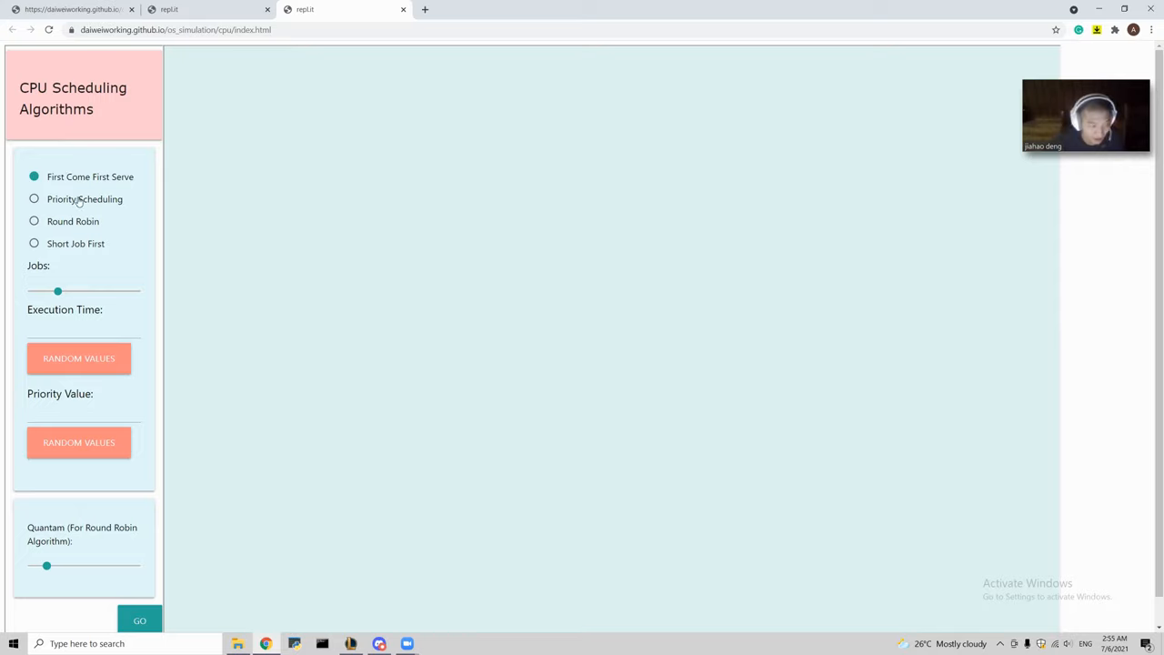
Step: Select the Short Job First algorithm and set the Jobs slider to 5
click(33, 198)
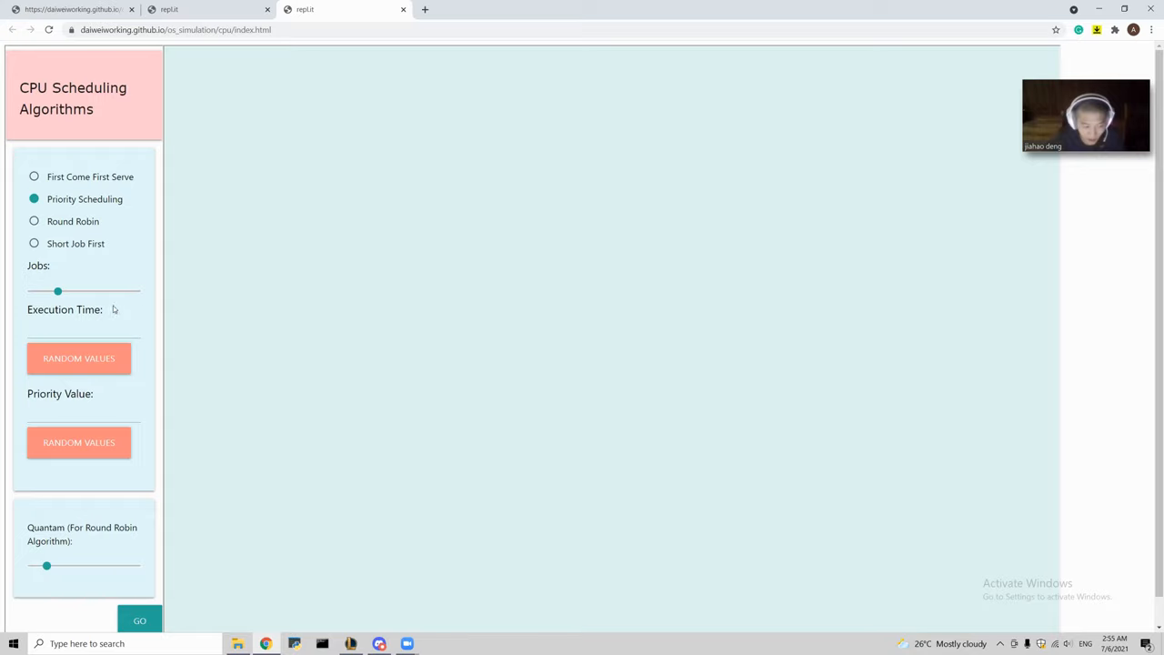
click(34, 243)
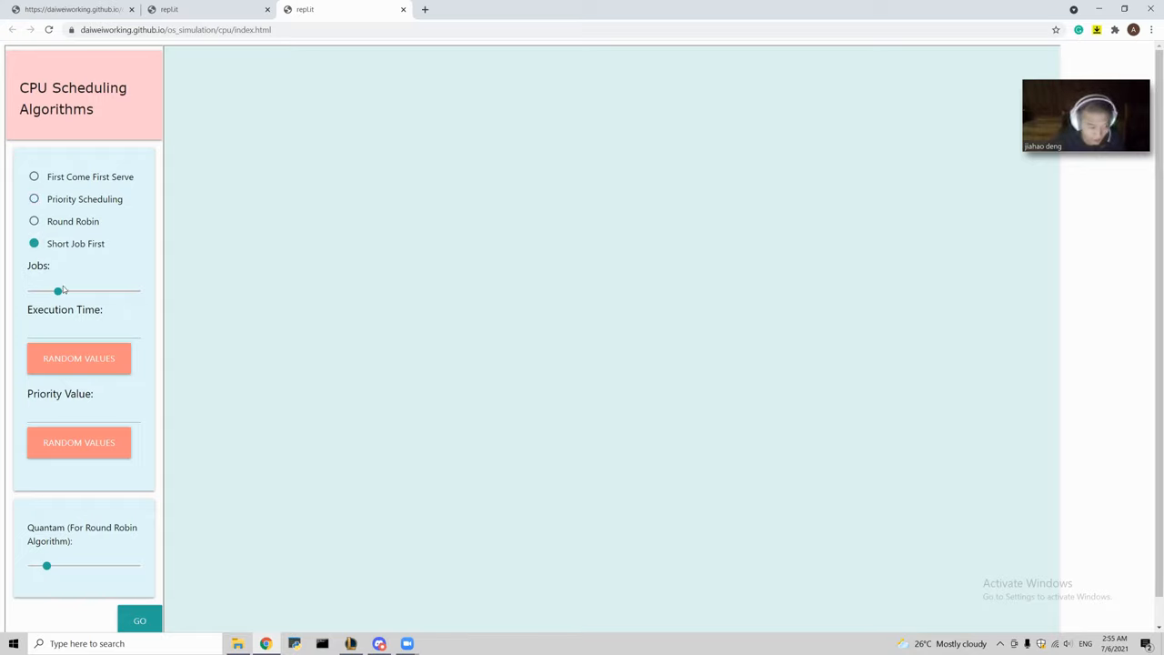
drag(58, 290, 49, 290)
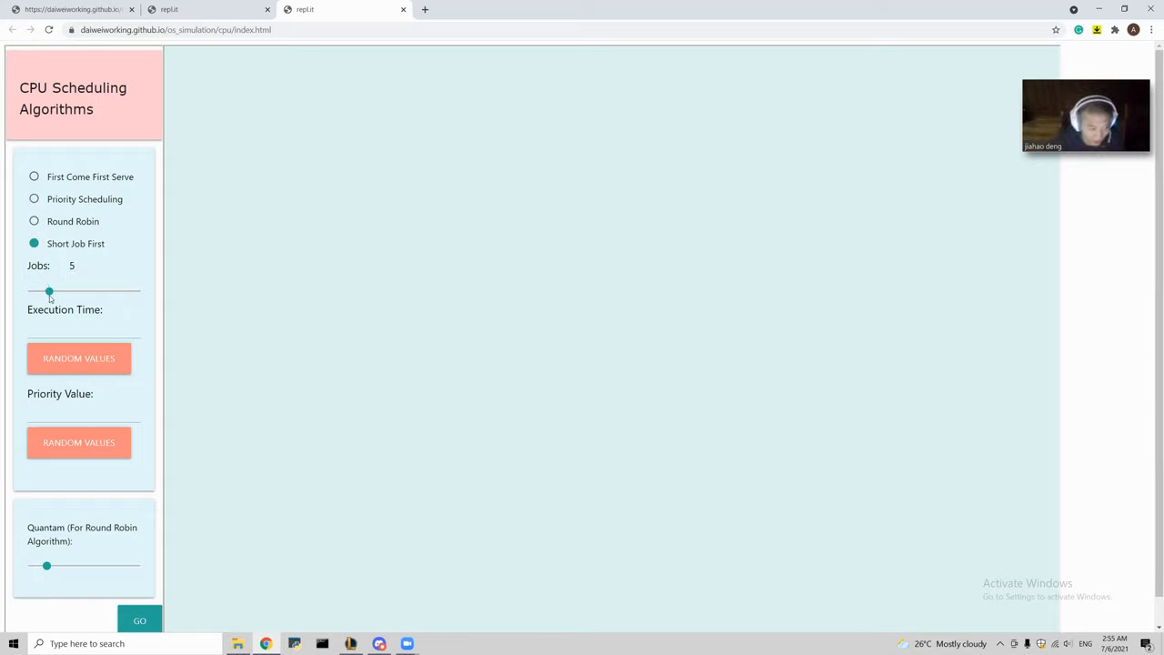
Step: Randomize execution times (5,9,7,4,6) and priorities (7,8,4,7,5), then run the simulation
click(79, 358)
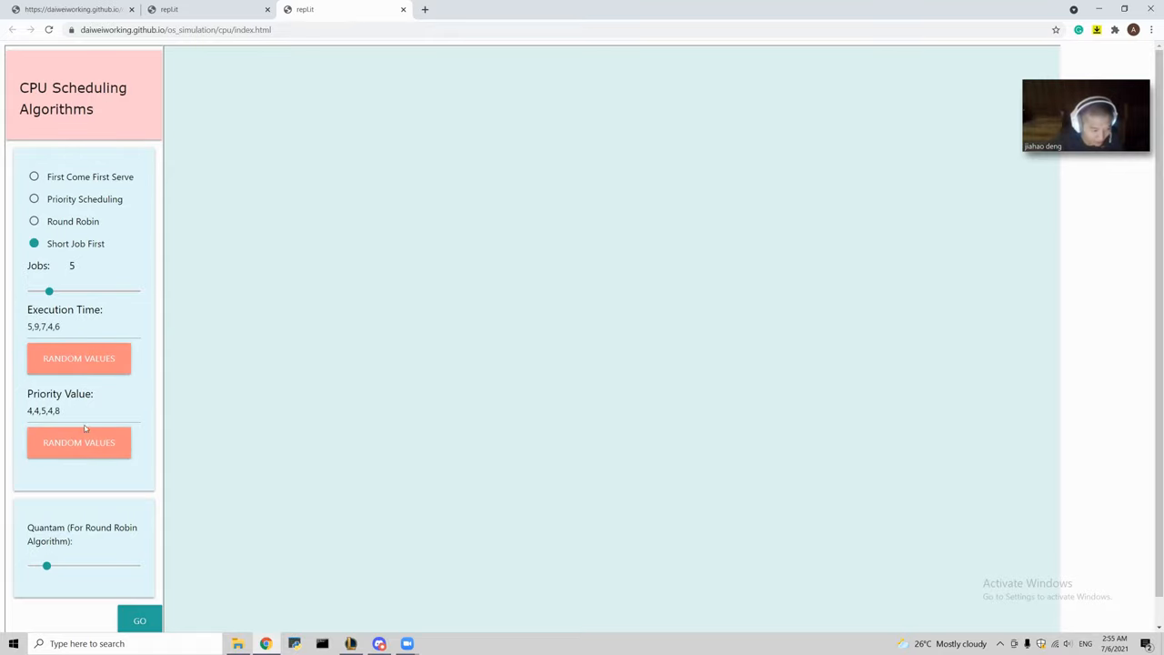
click(79, 442)
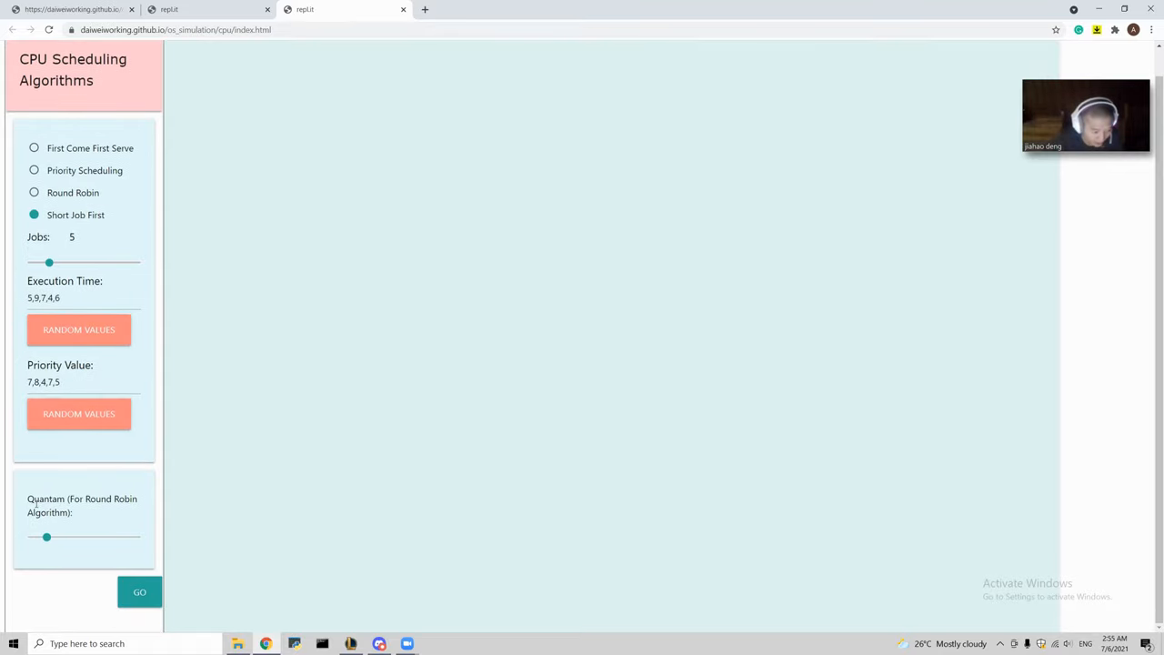
double_click(63, 504)
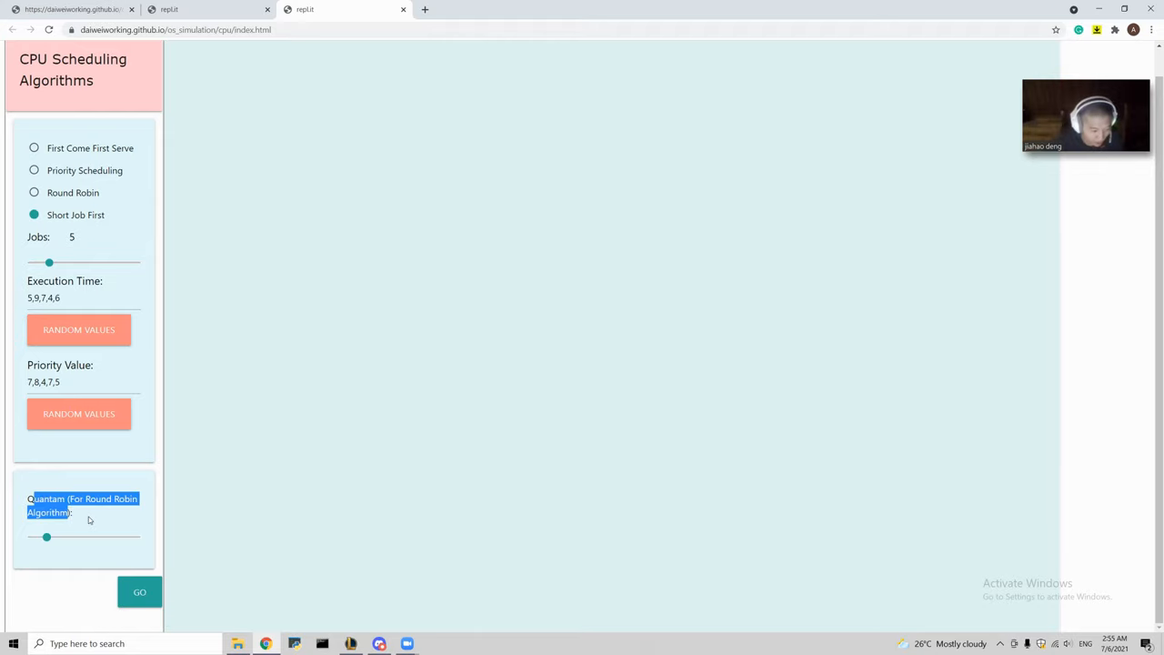
click(139, 591)
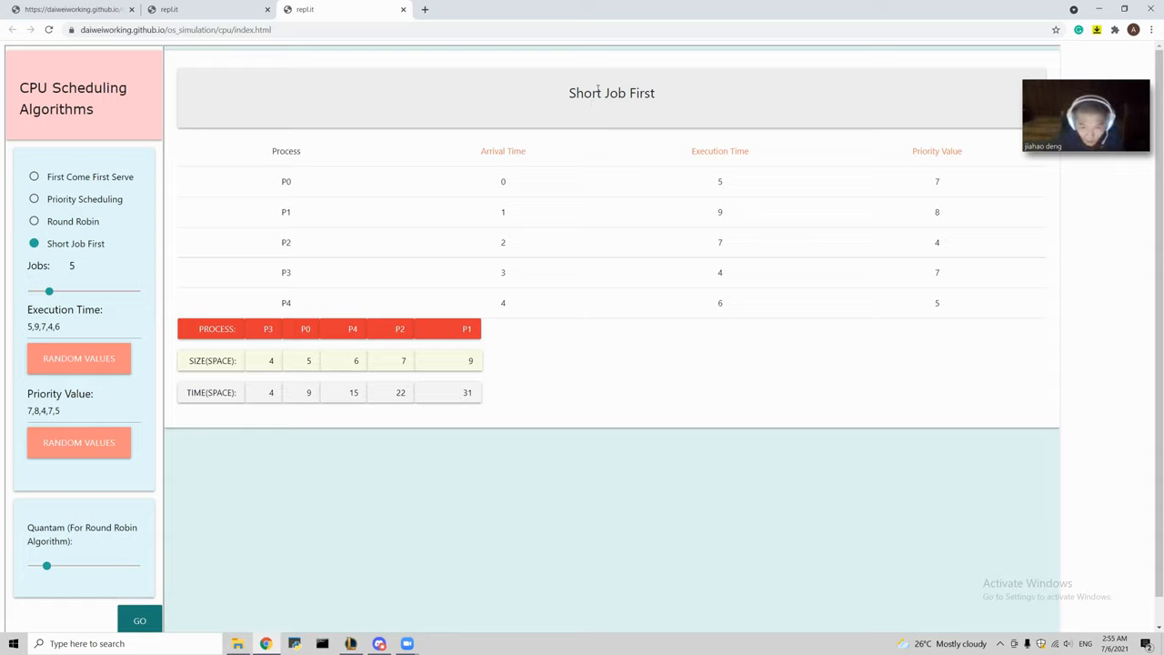
mouse_move(416, 145)
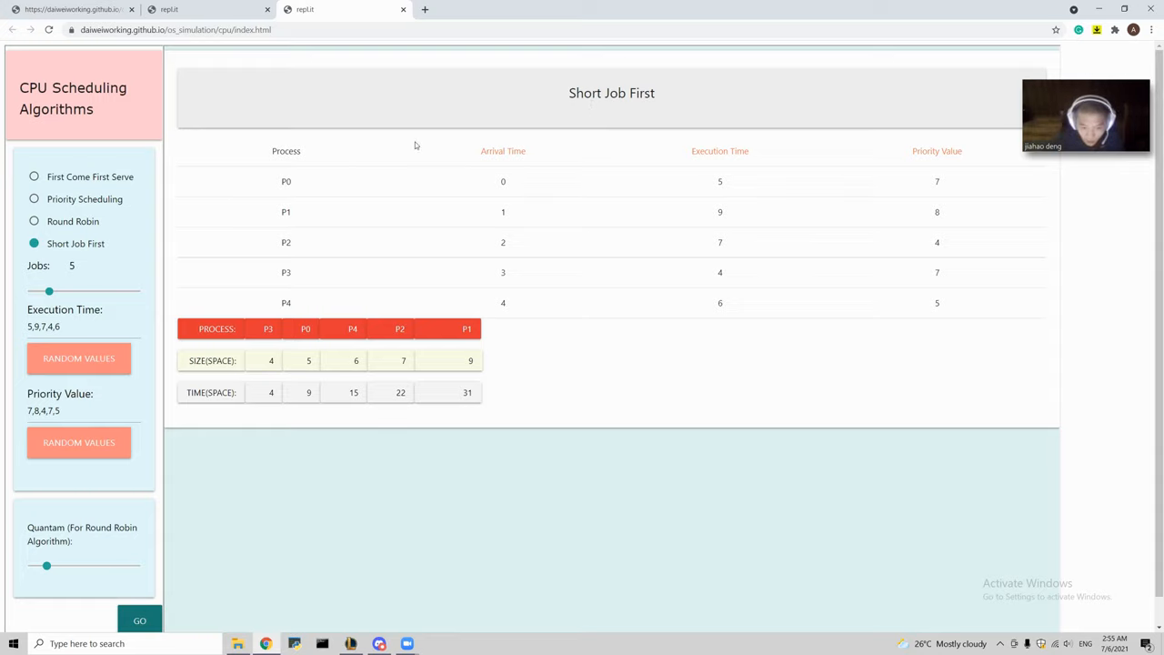
mouse_move(735, 164)
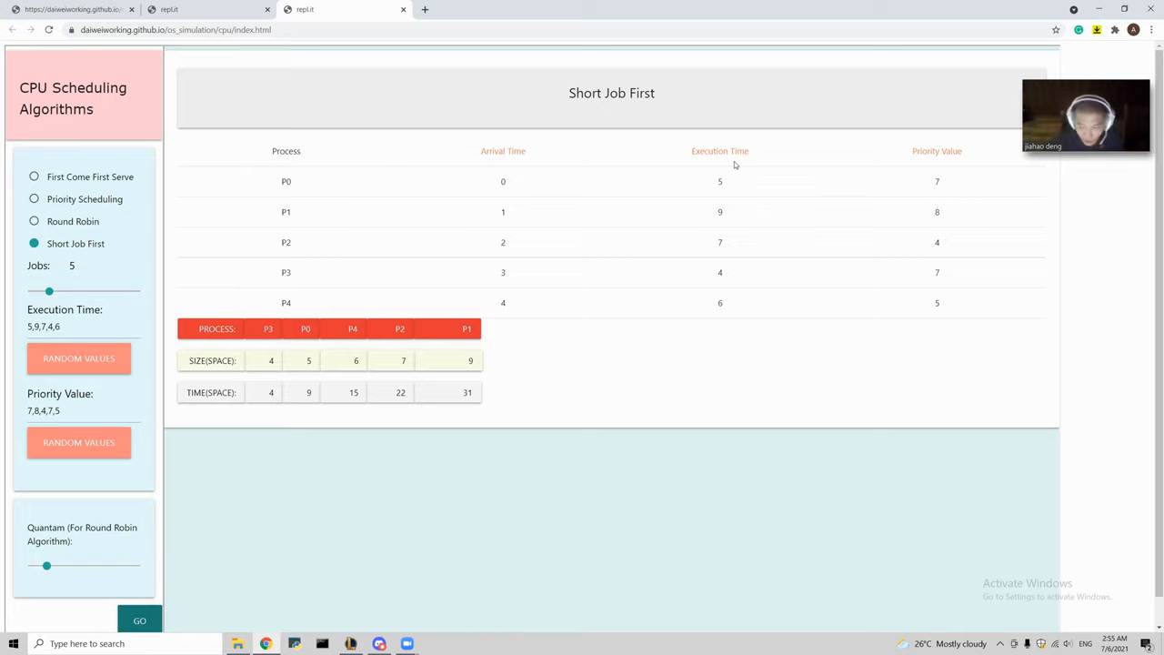
mouse_move(612, 238)
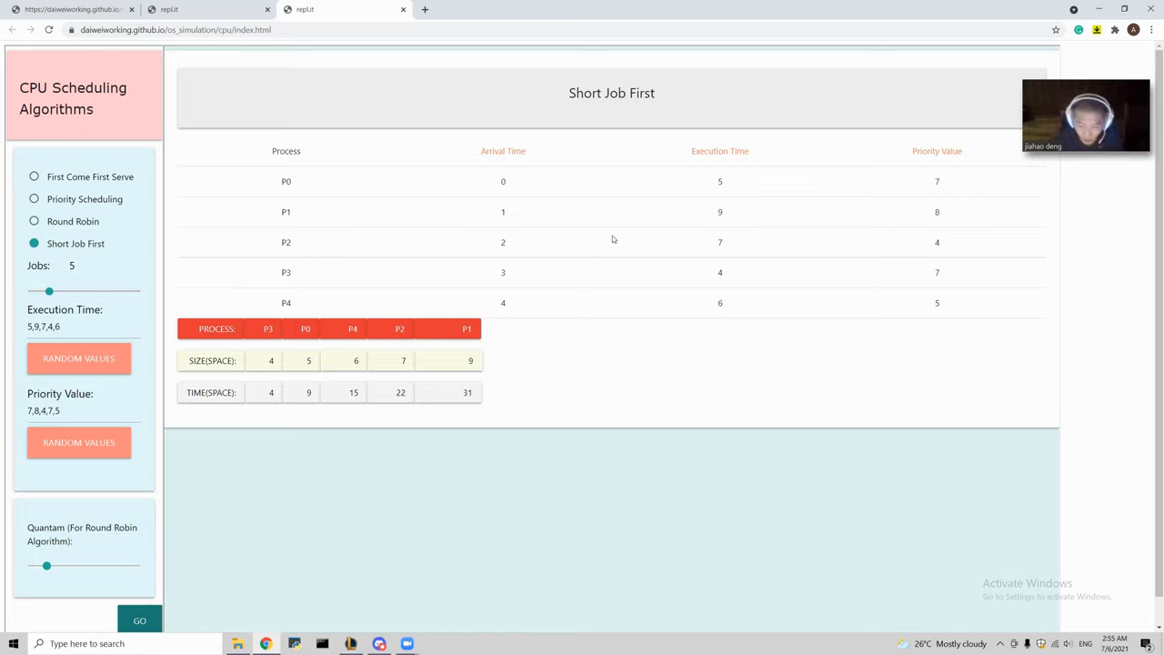
mouse_move(204, 321)
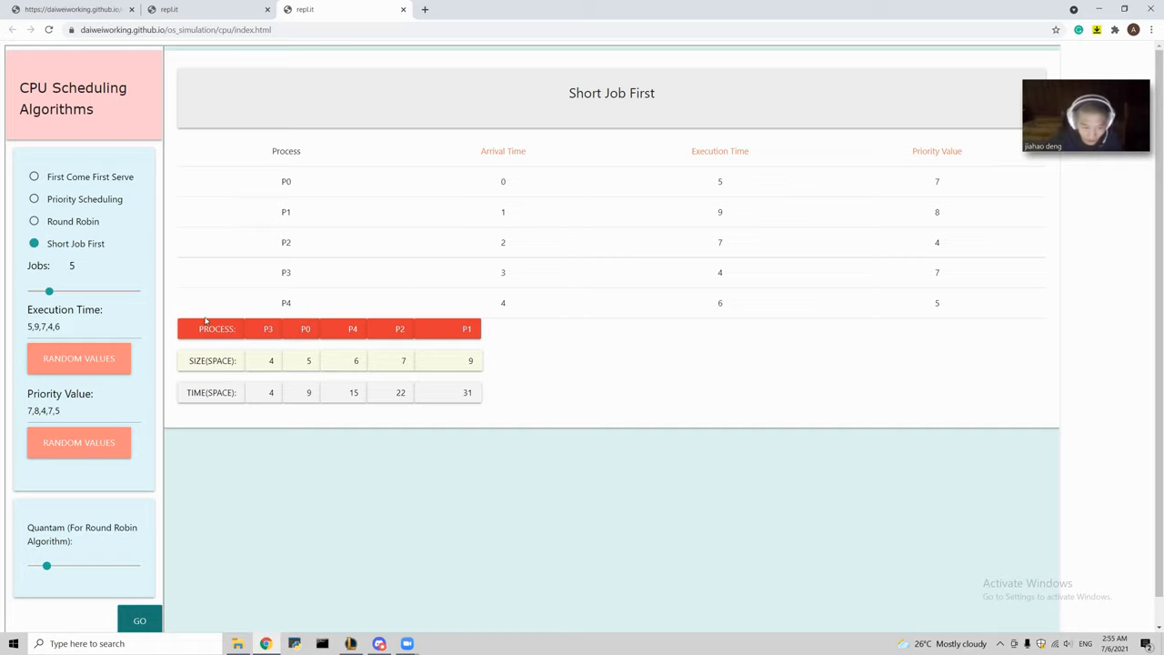
mouse_move(409, 327)
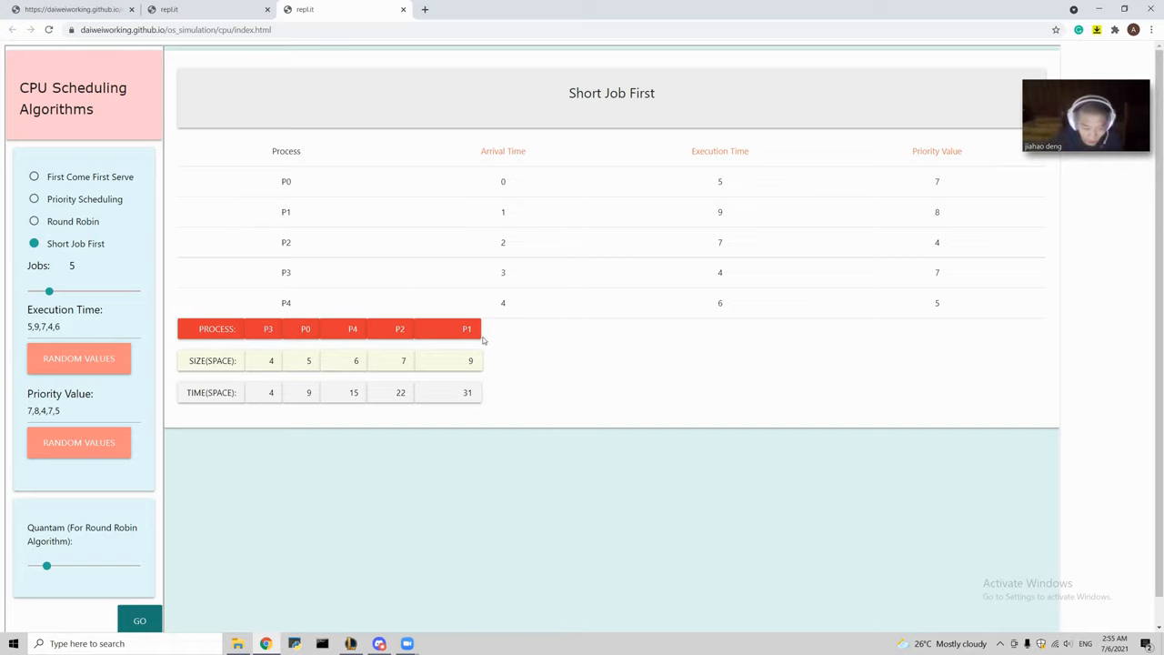
mouse_move(485, 382)
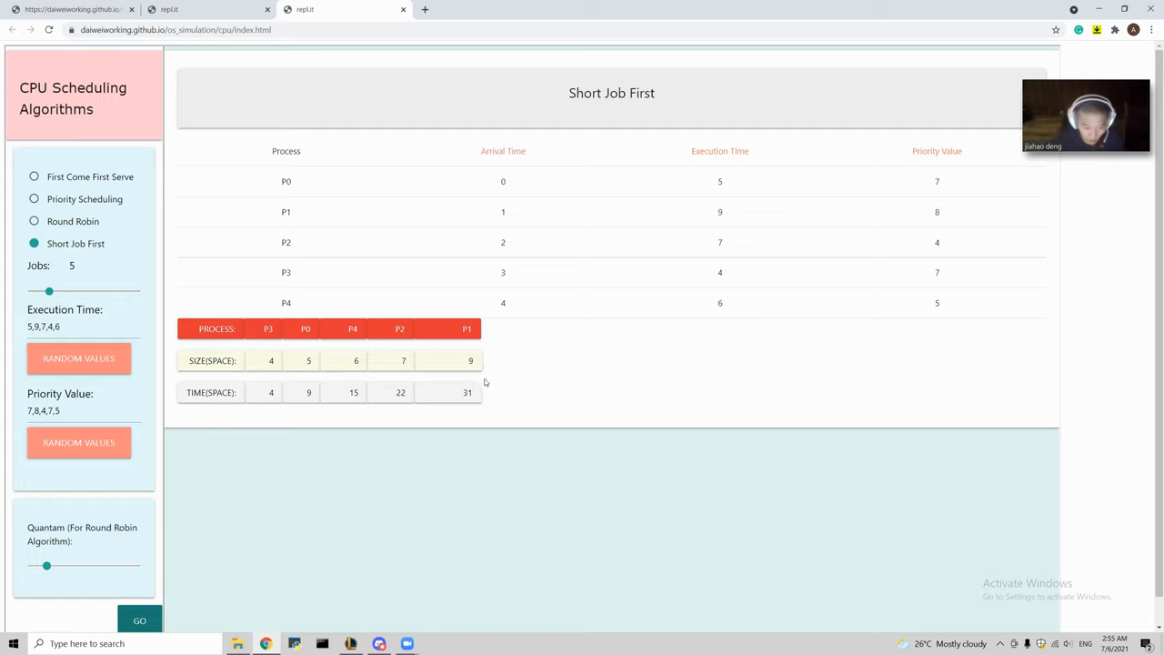
mouse_move(239, 407)
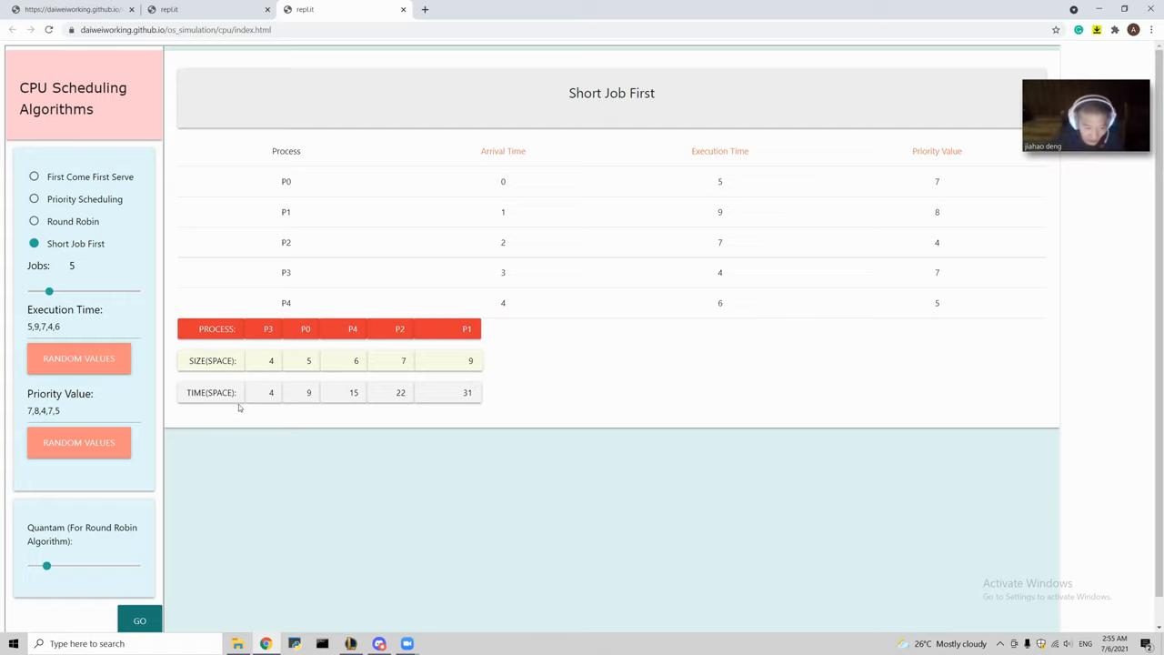
mouse_move(266, 415)
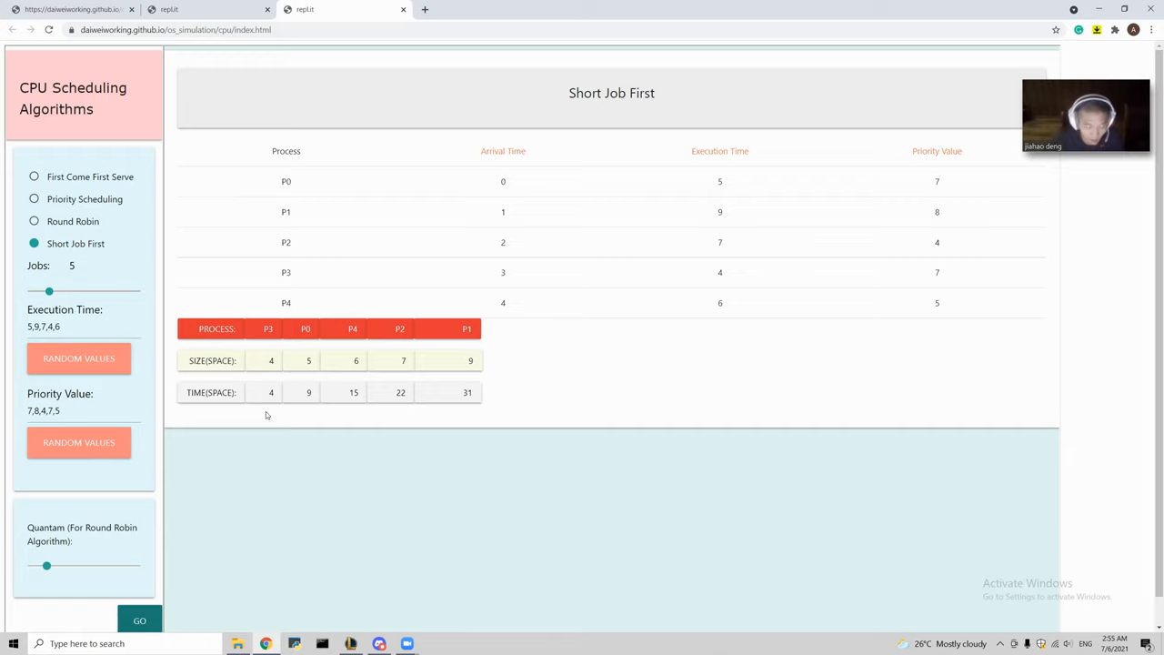
mouse_move(440, 406)
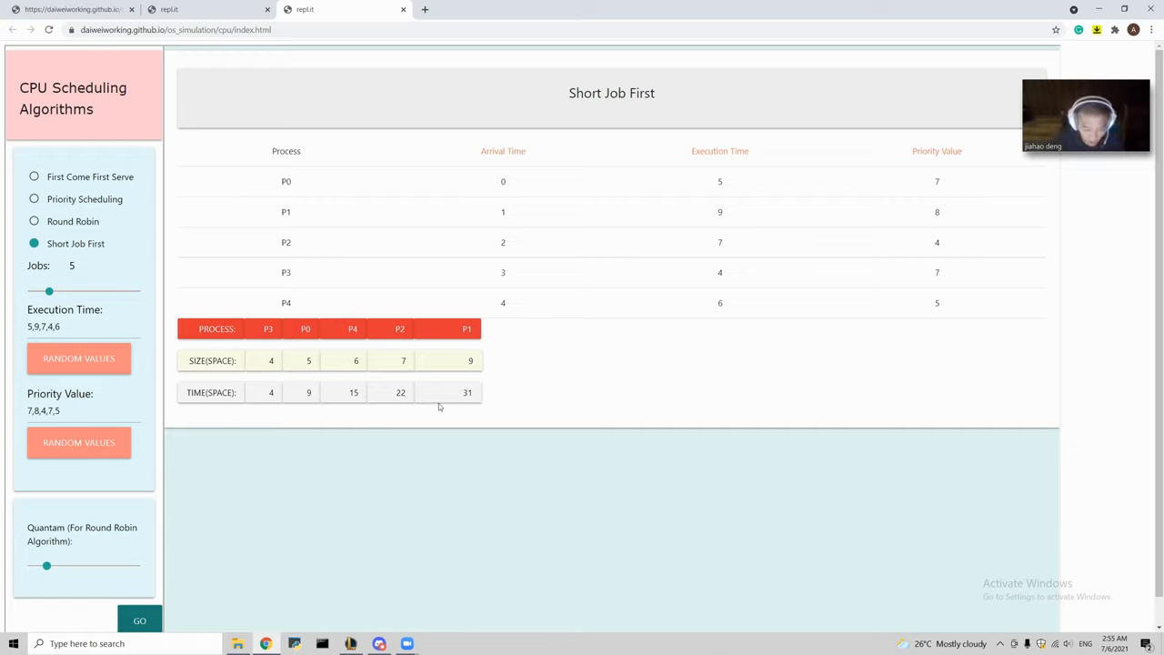